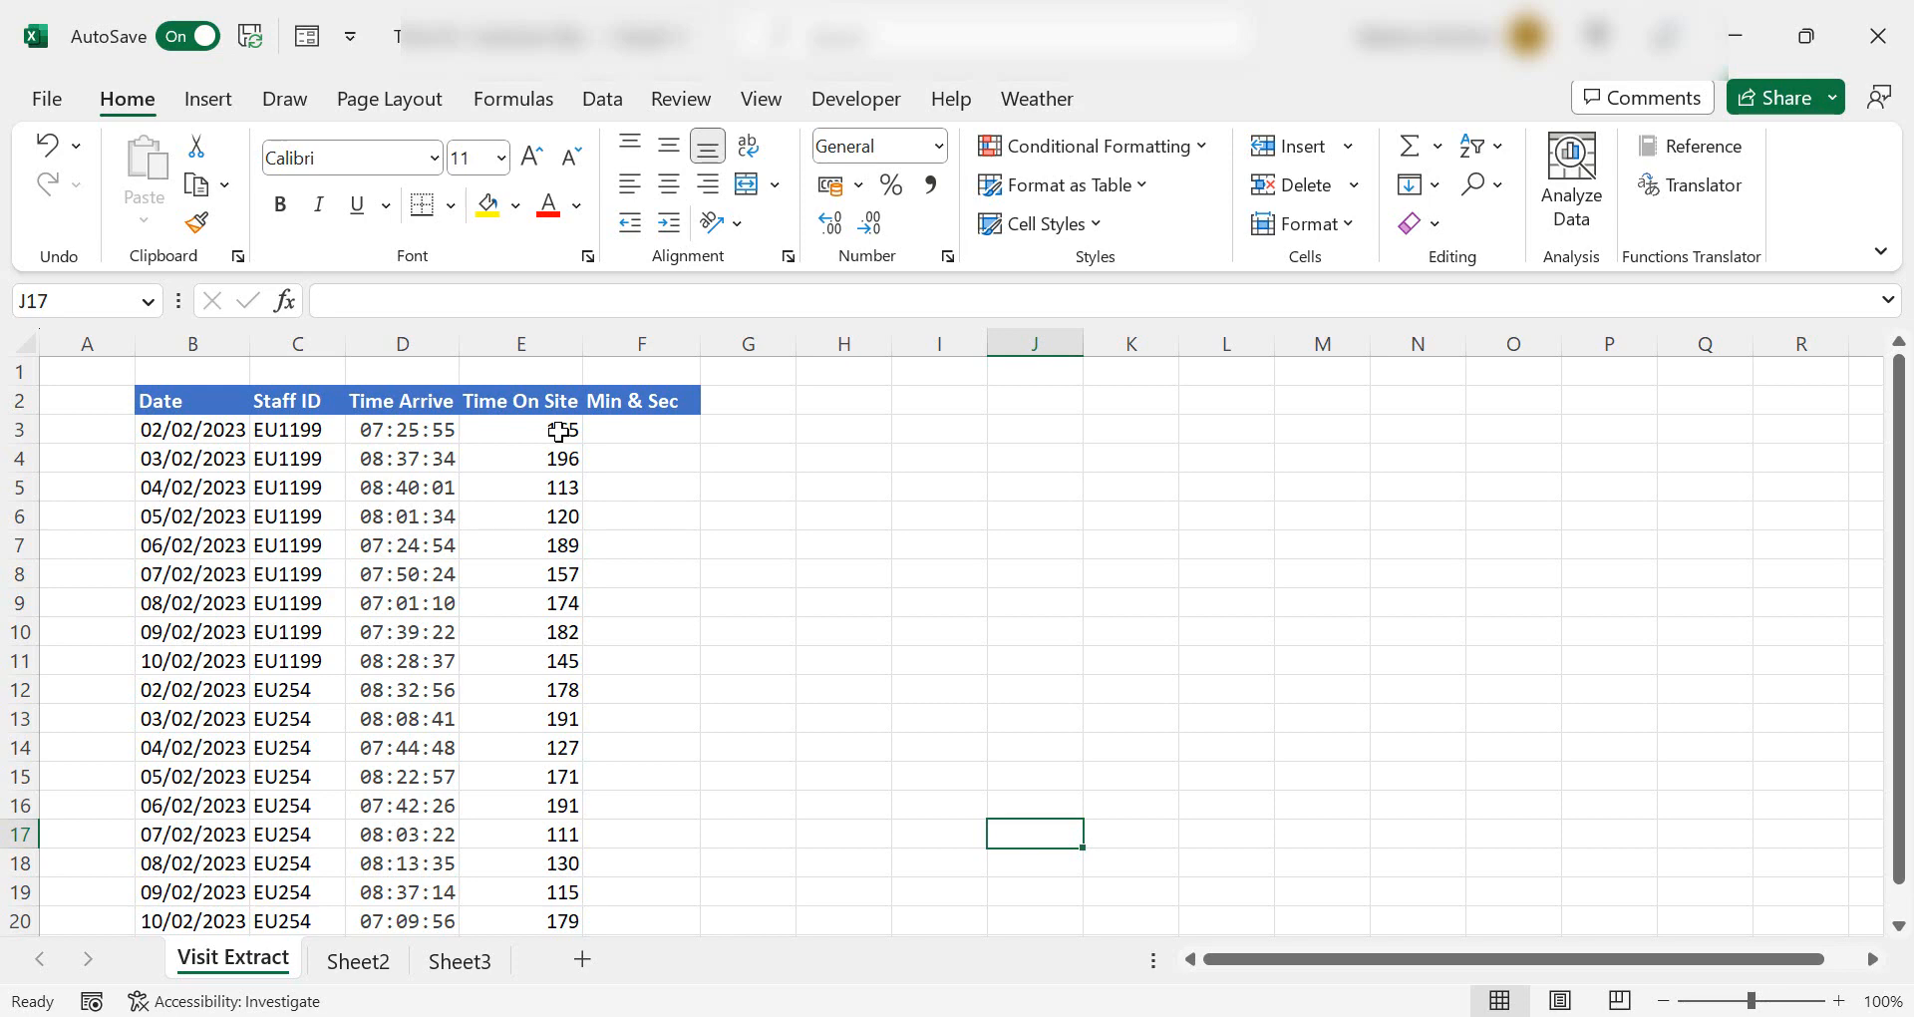
Enter day-fraction formulas in D7 to D4: =1, =1/24, =1/(60*24), =1/(60*60*24).
left_click(520, 429)
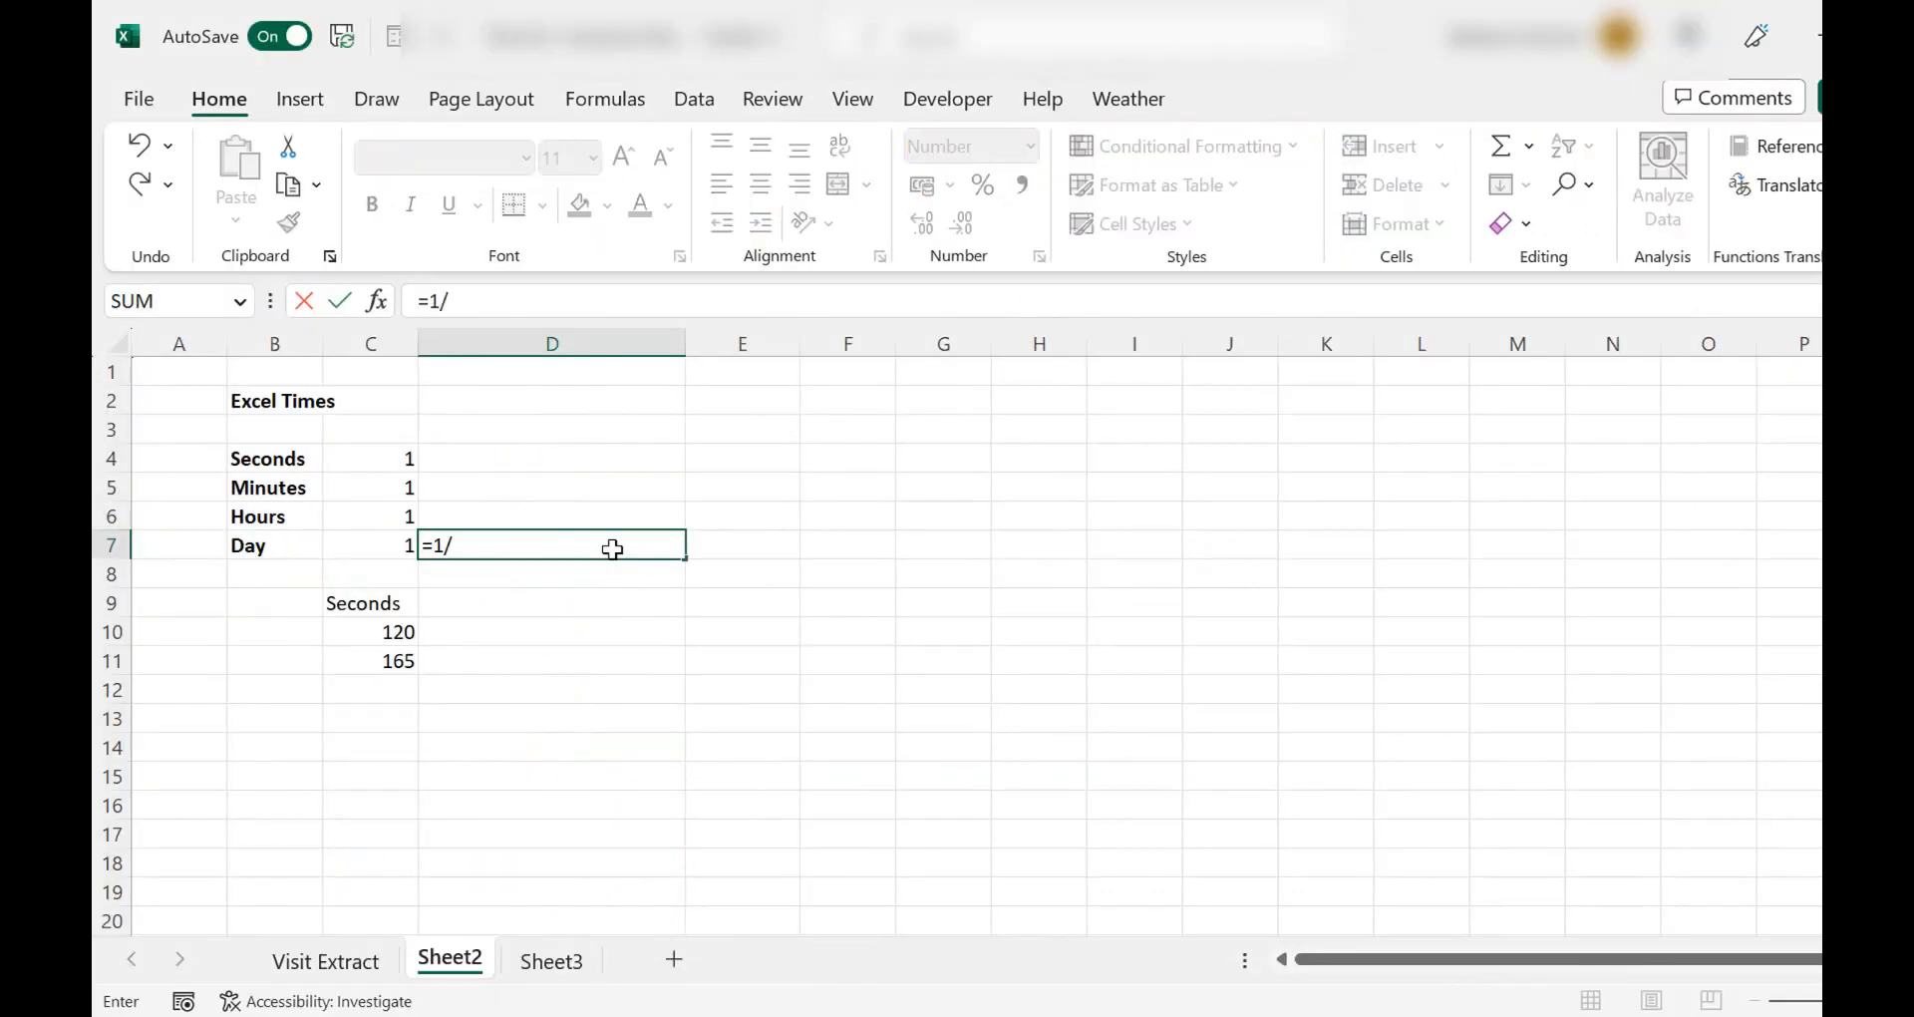
key("Enter")
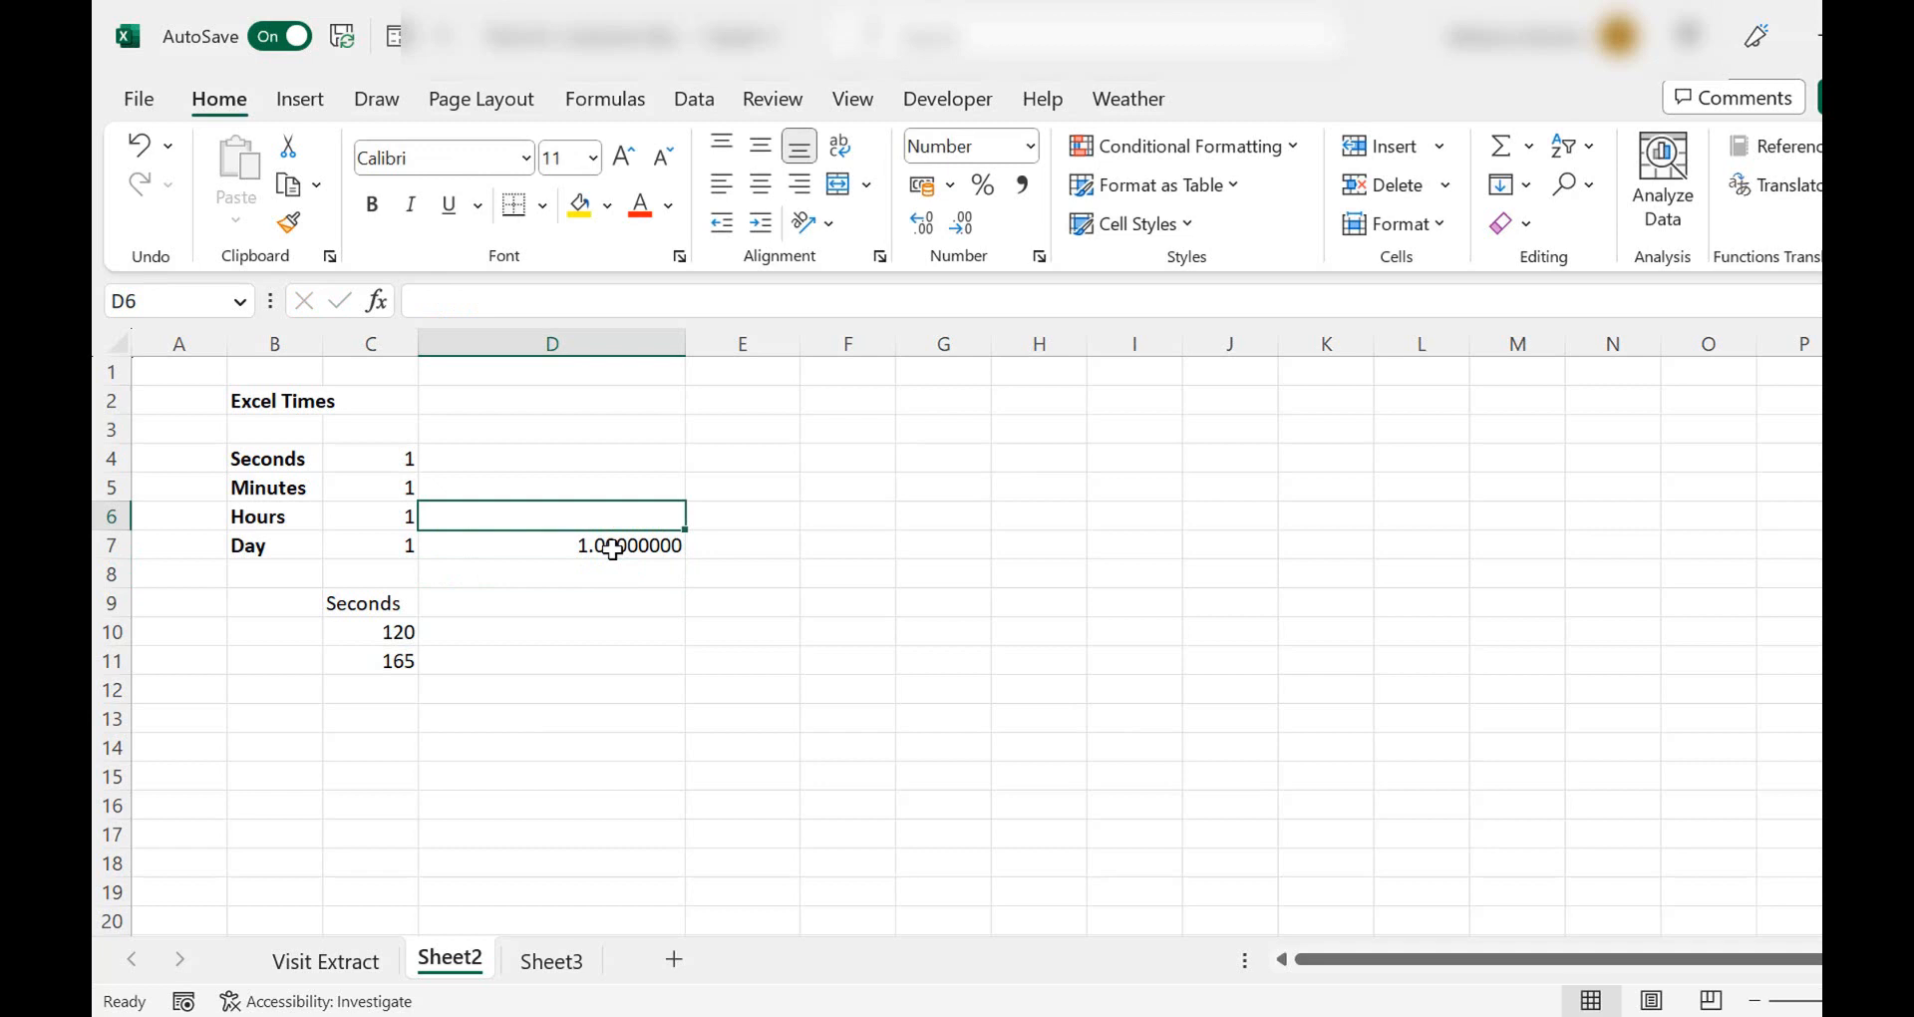
type("=")
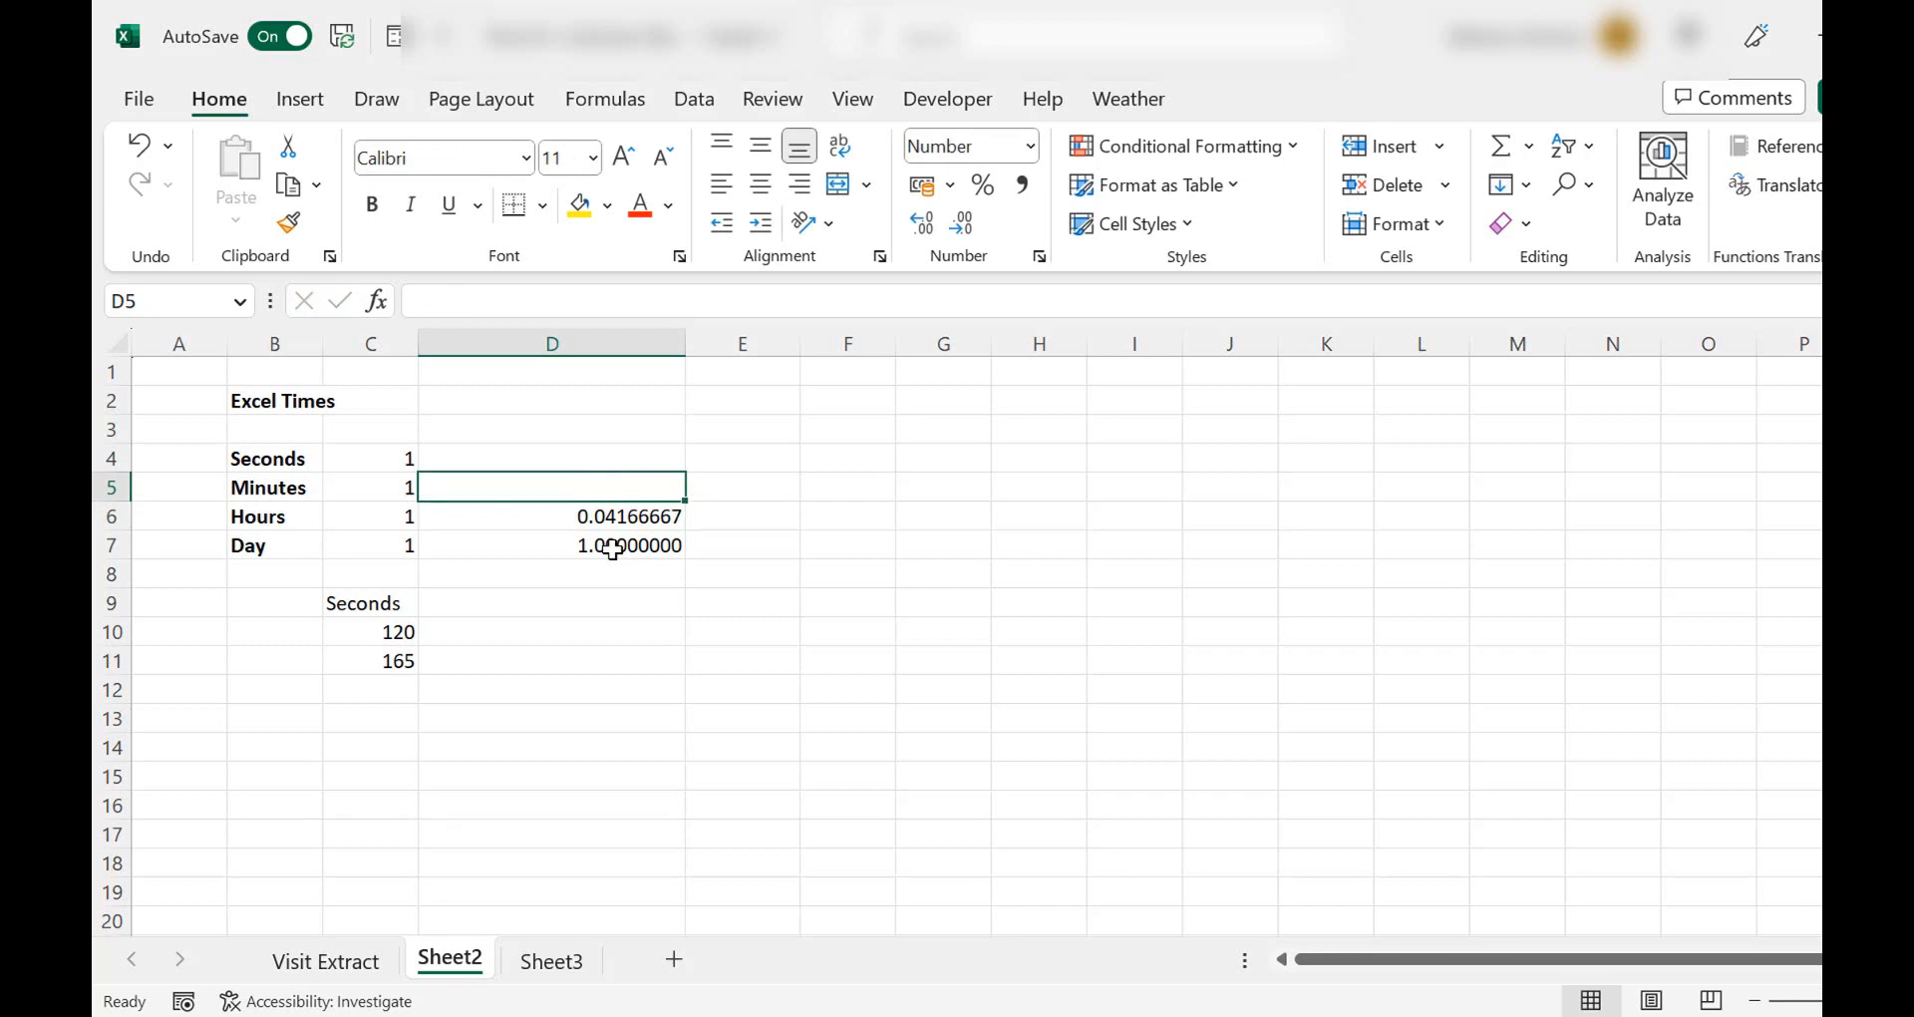
type("=1")
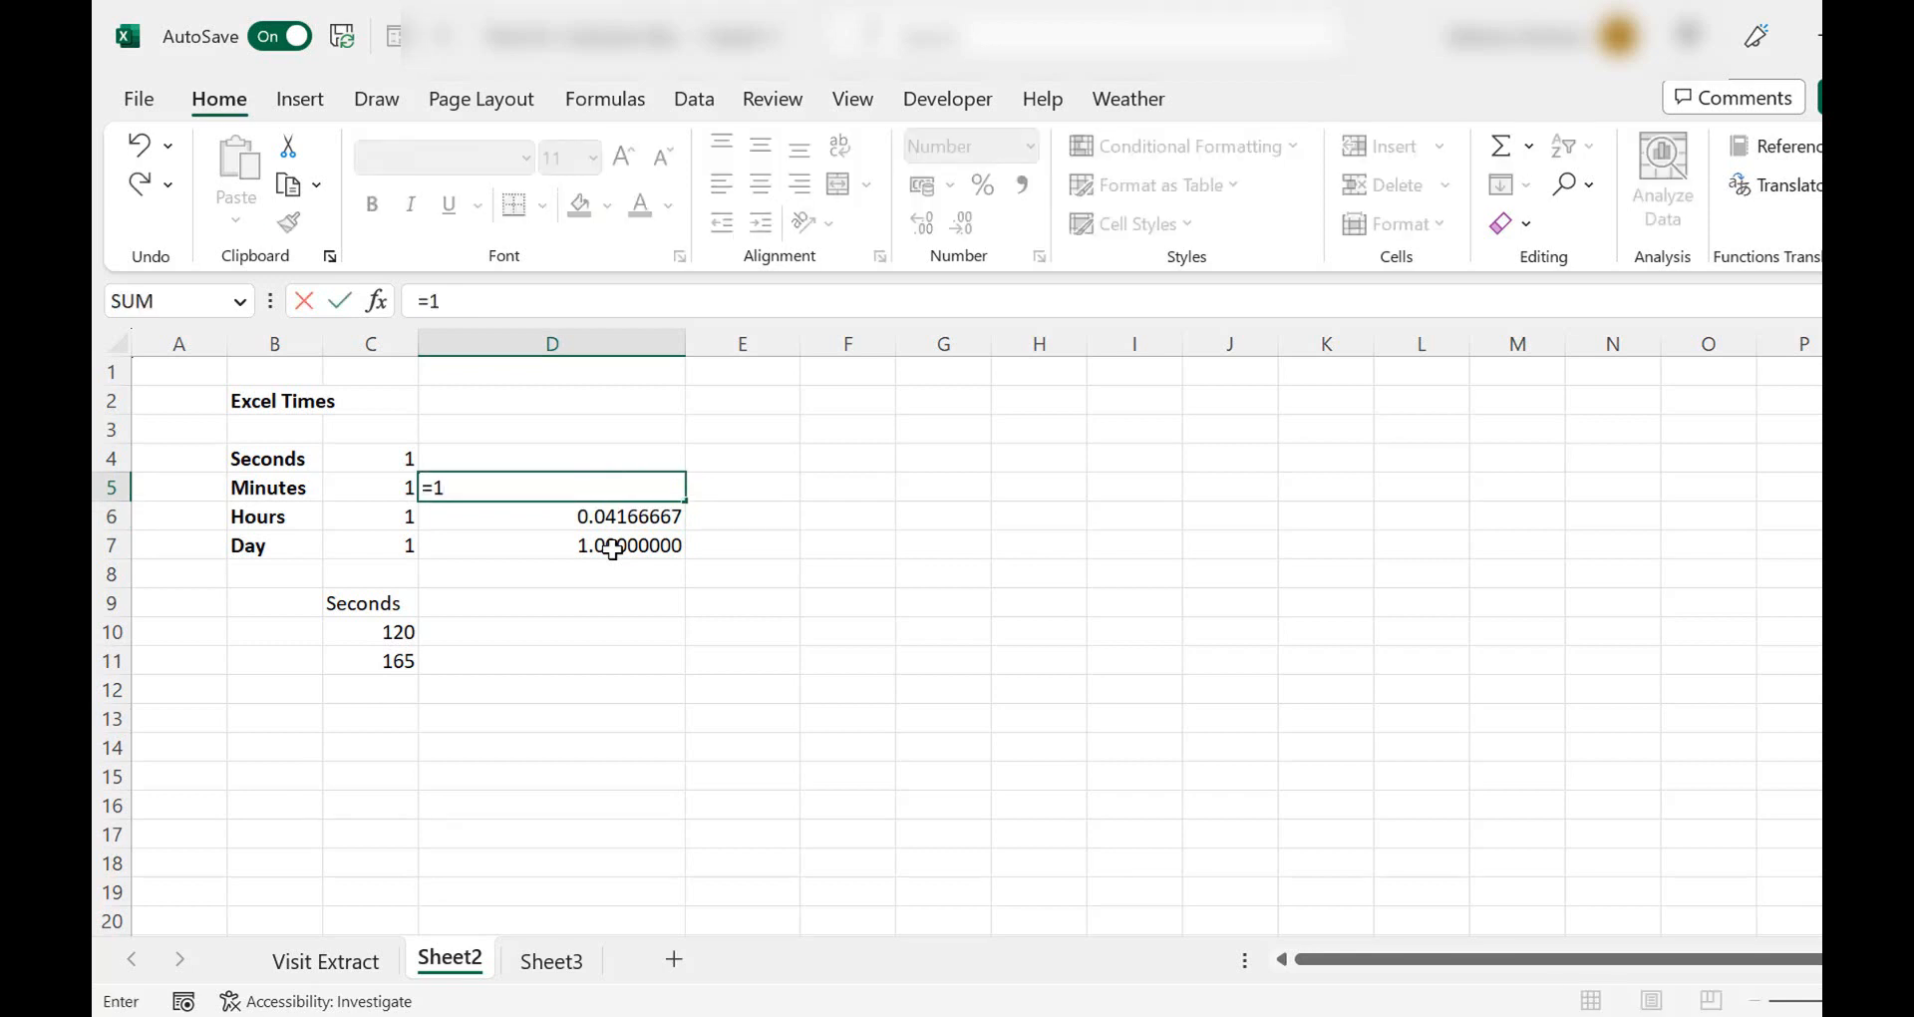
type("/(60")
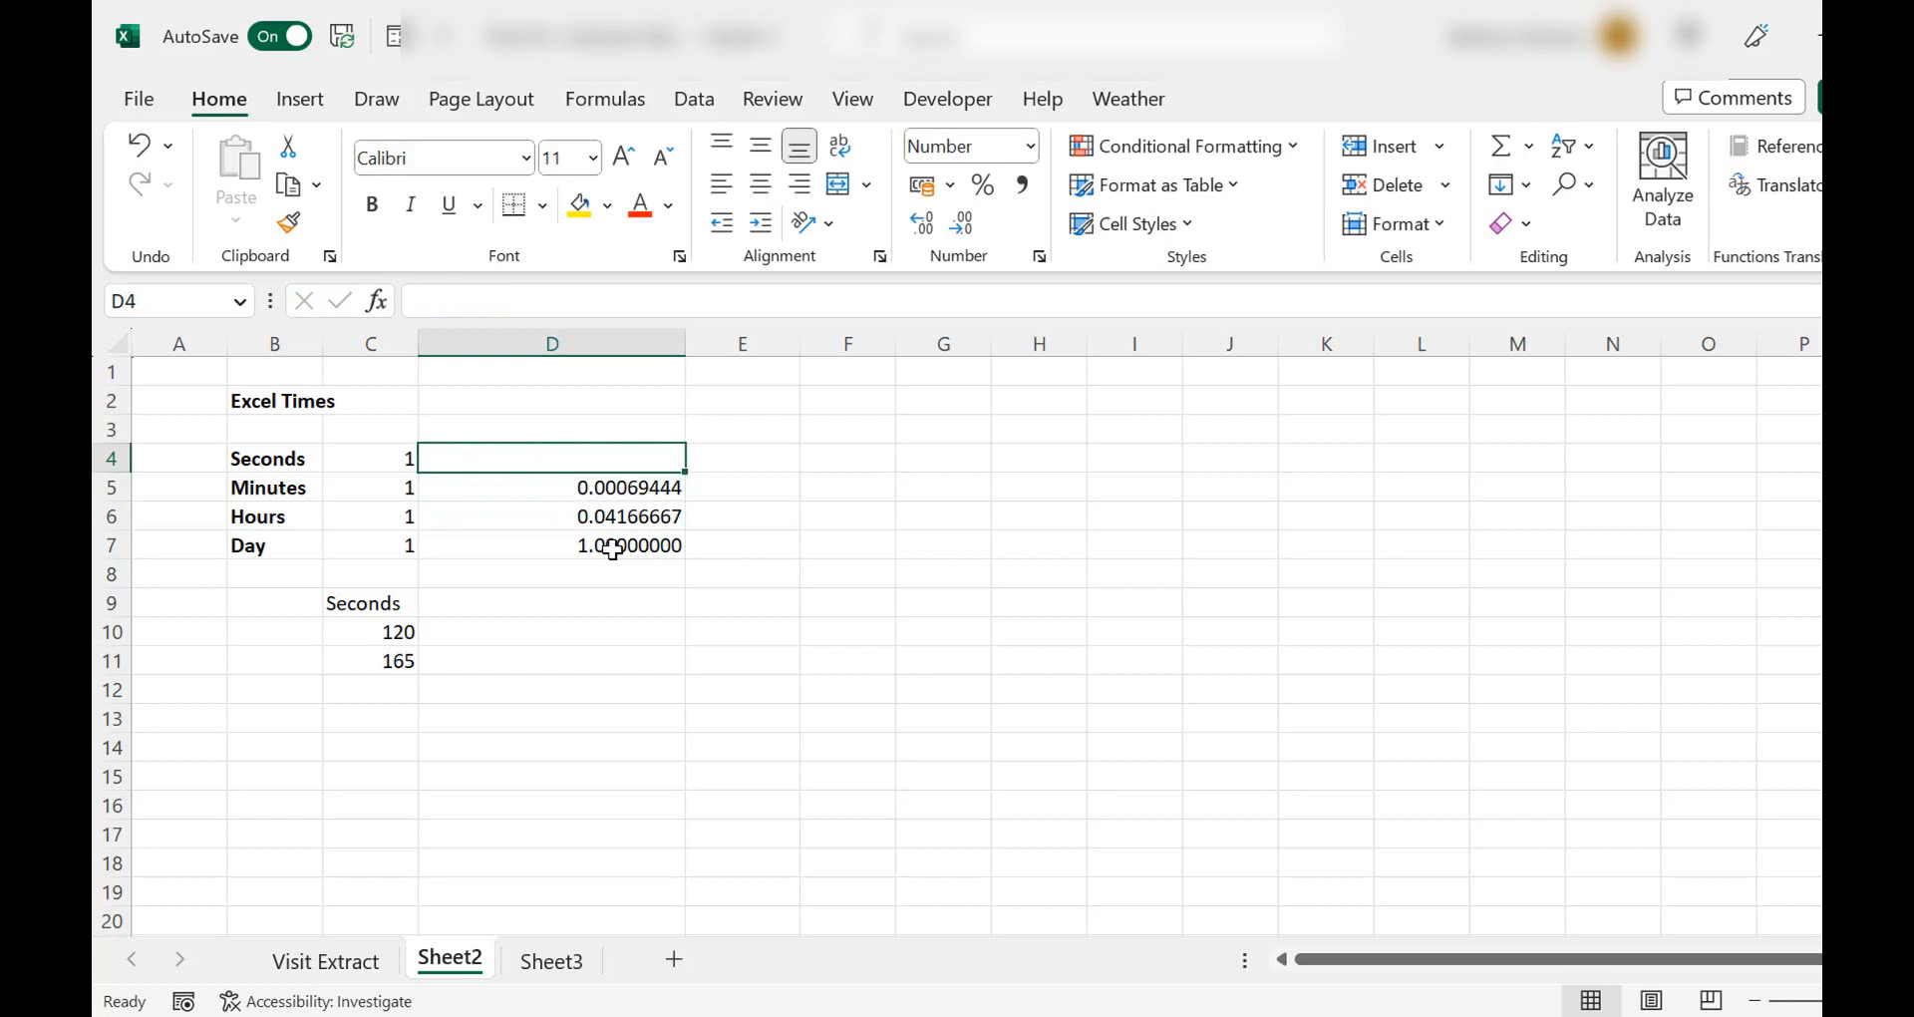
type("=1/")
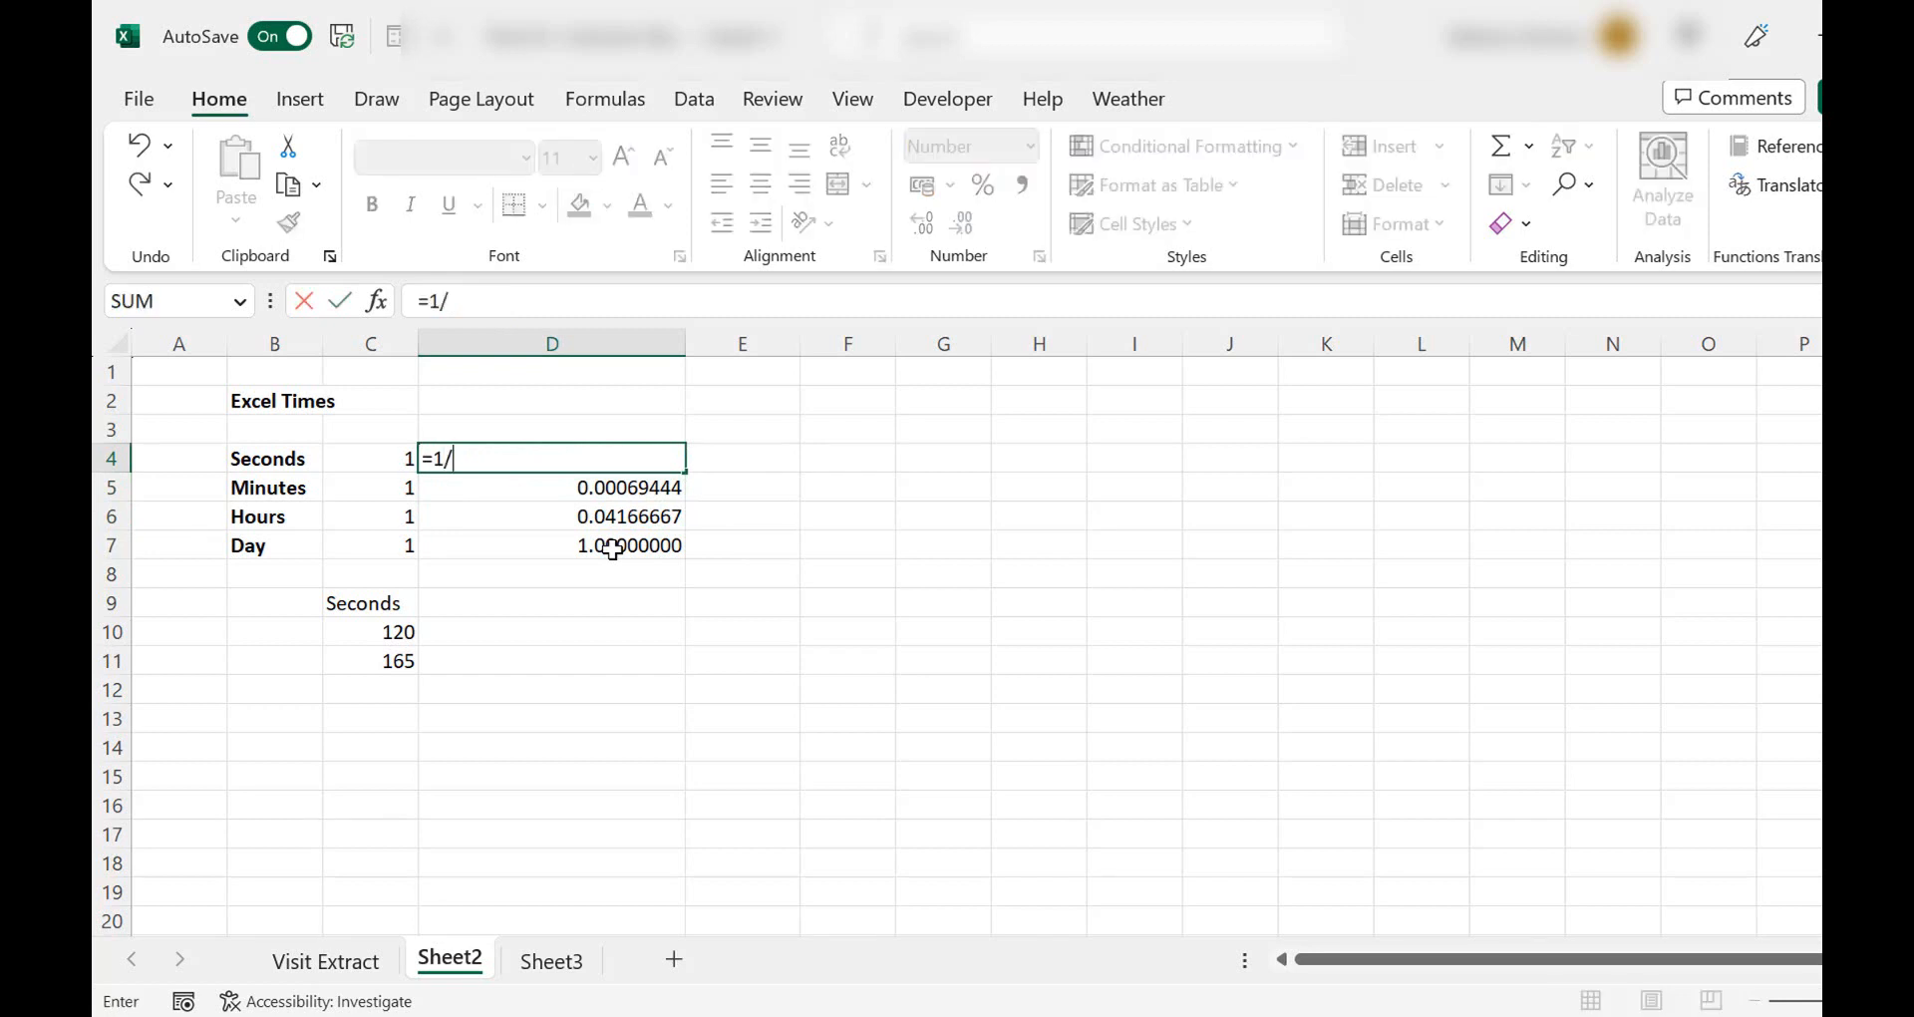
type("(60")
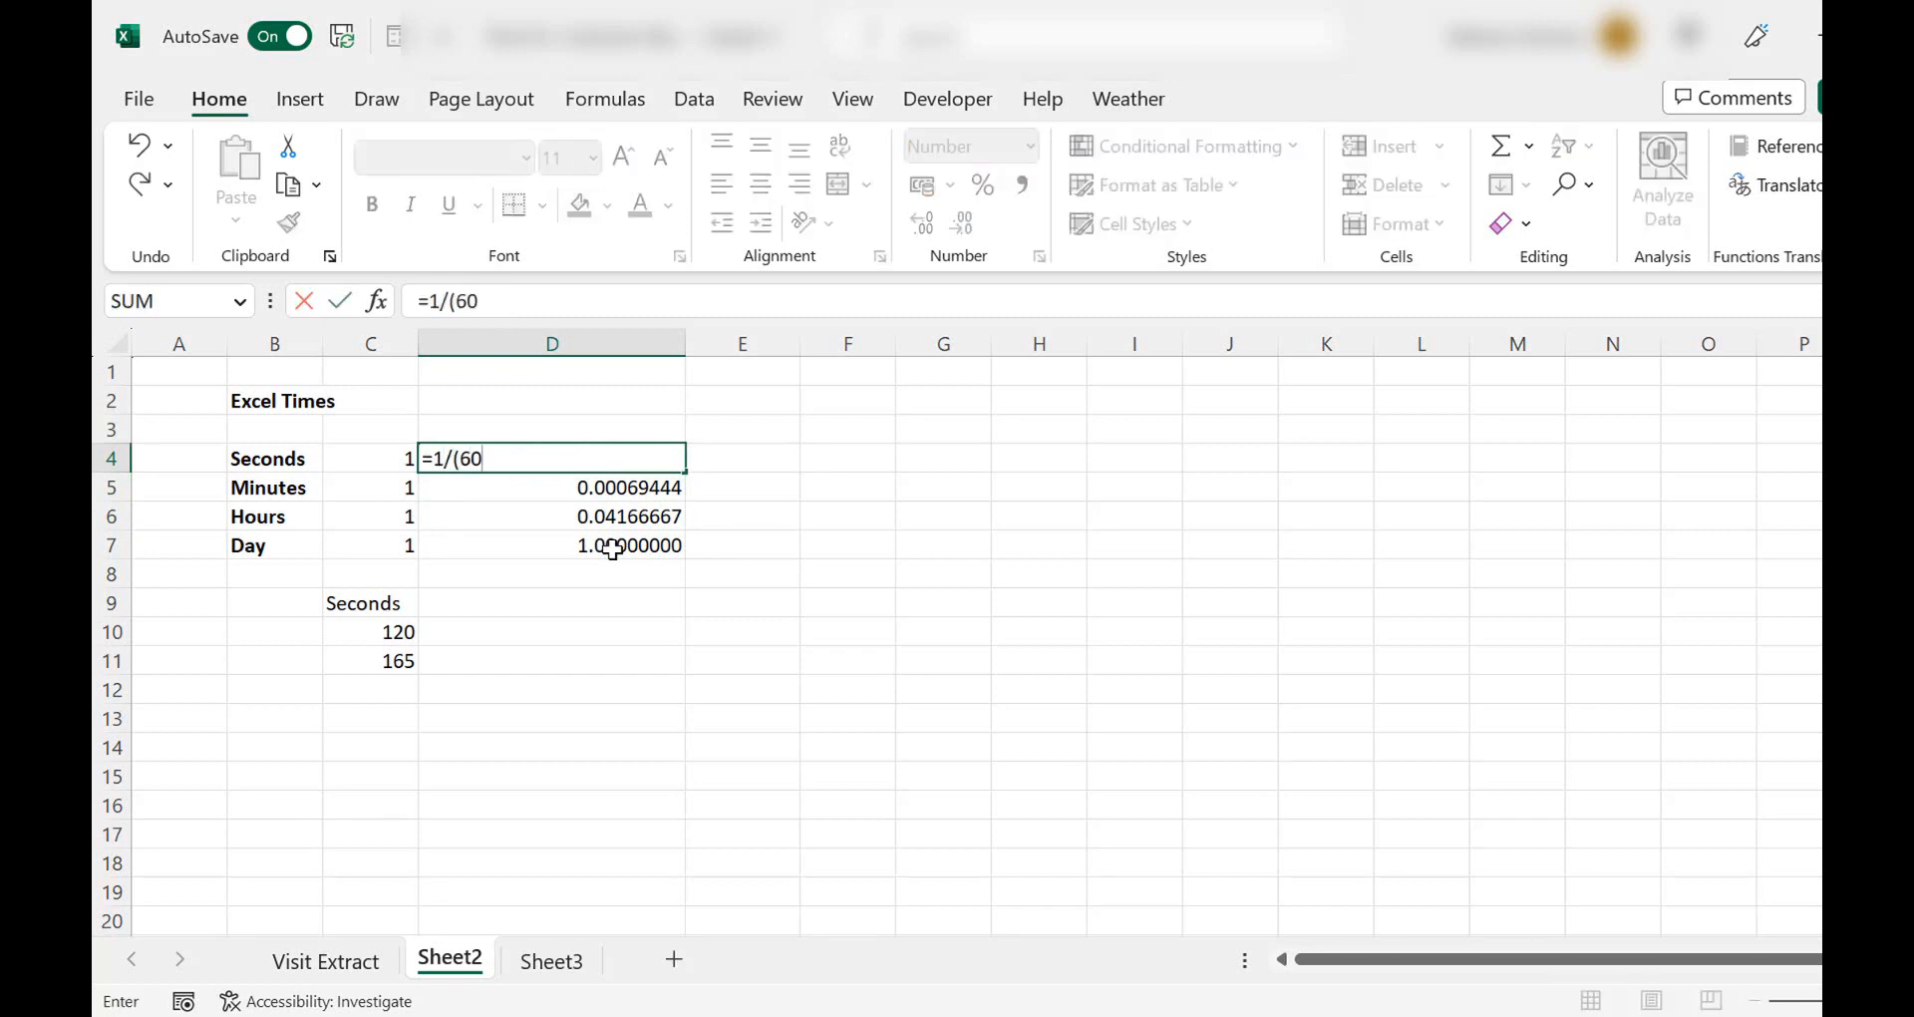
type("*60*")
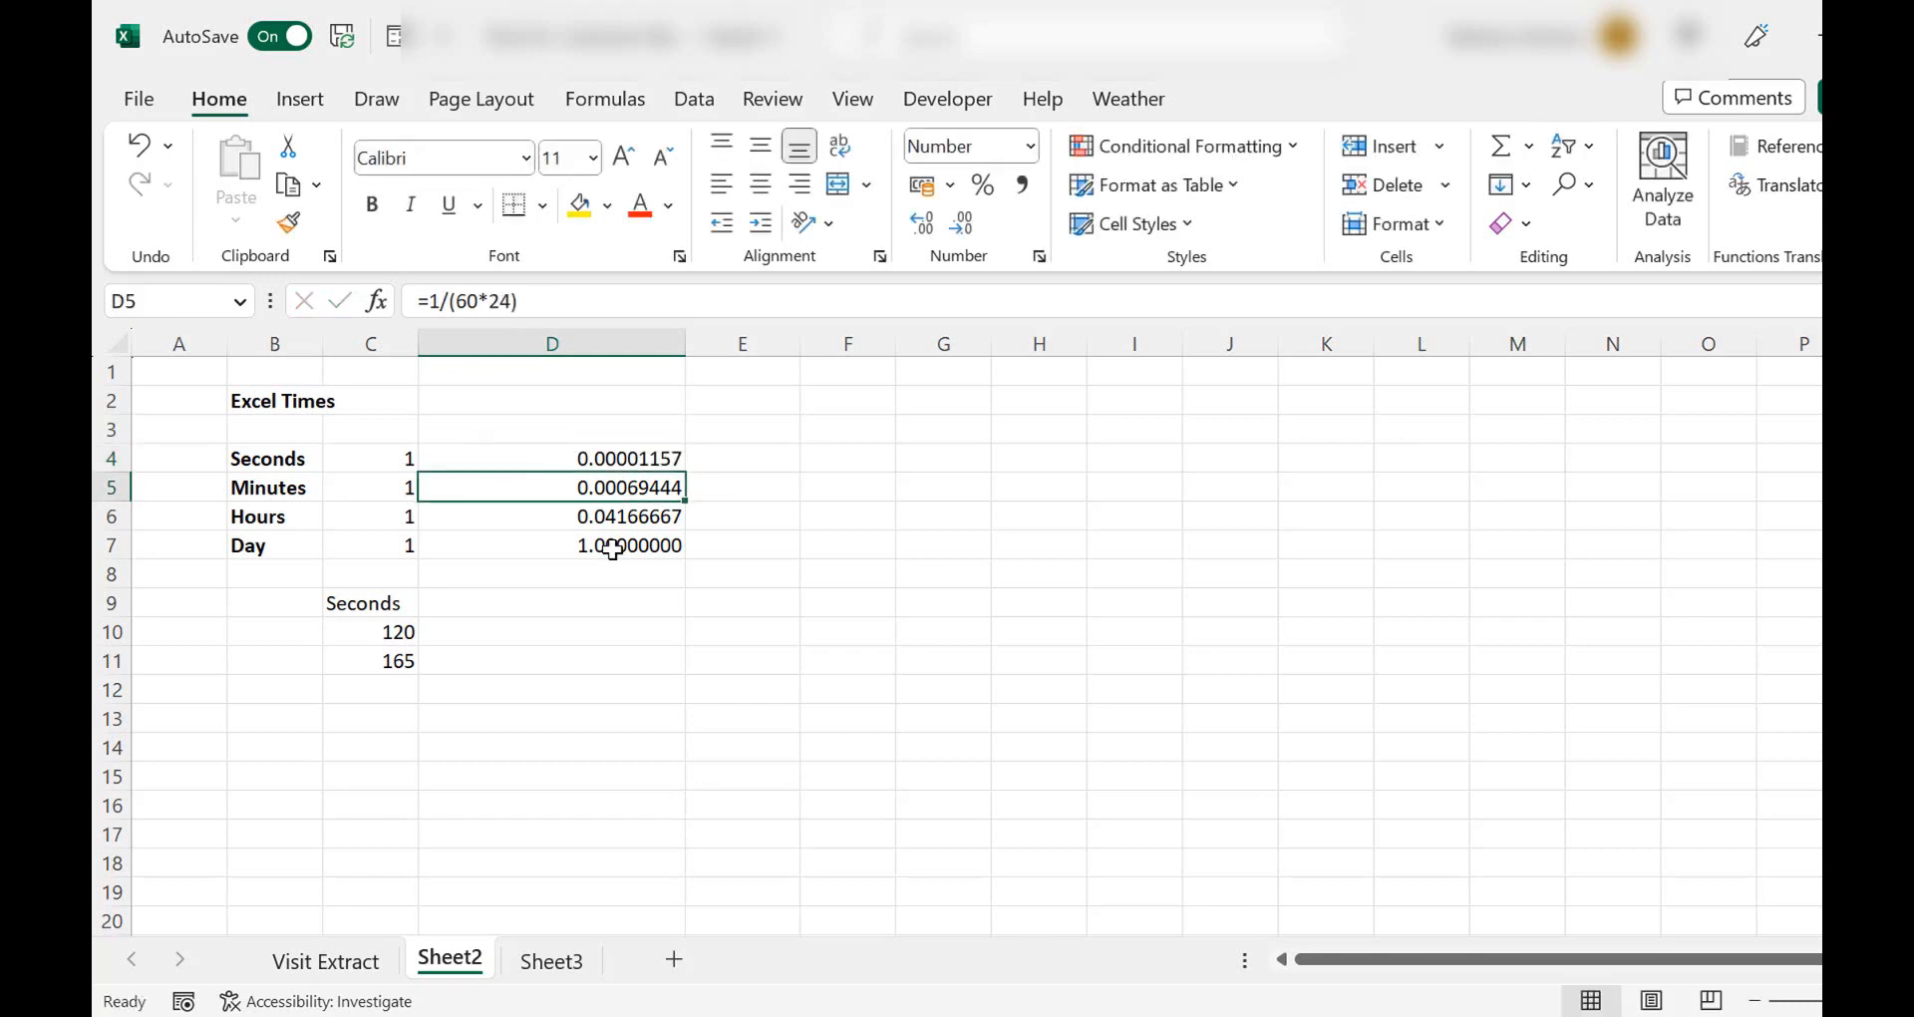
mouse_move(610, 545)
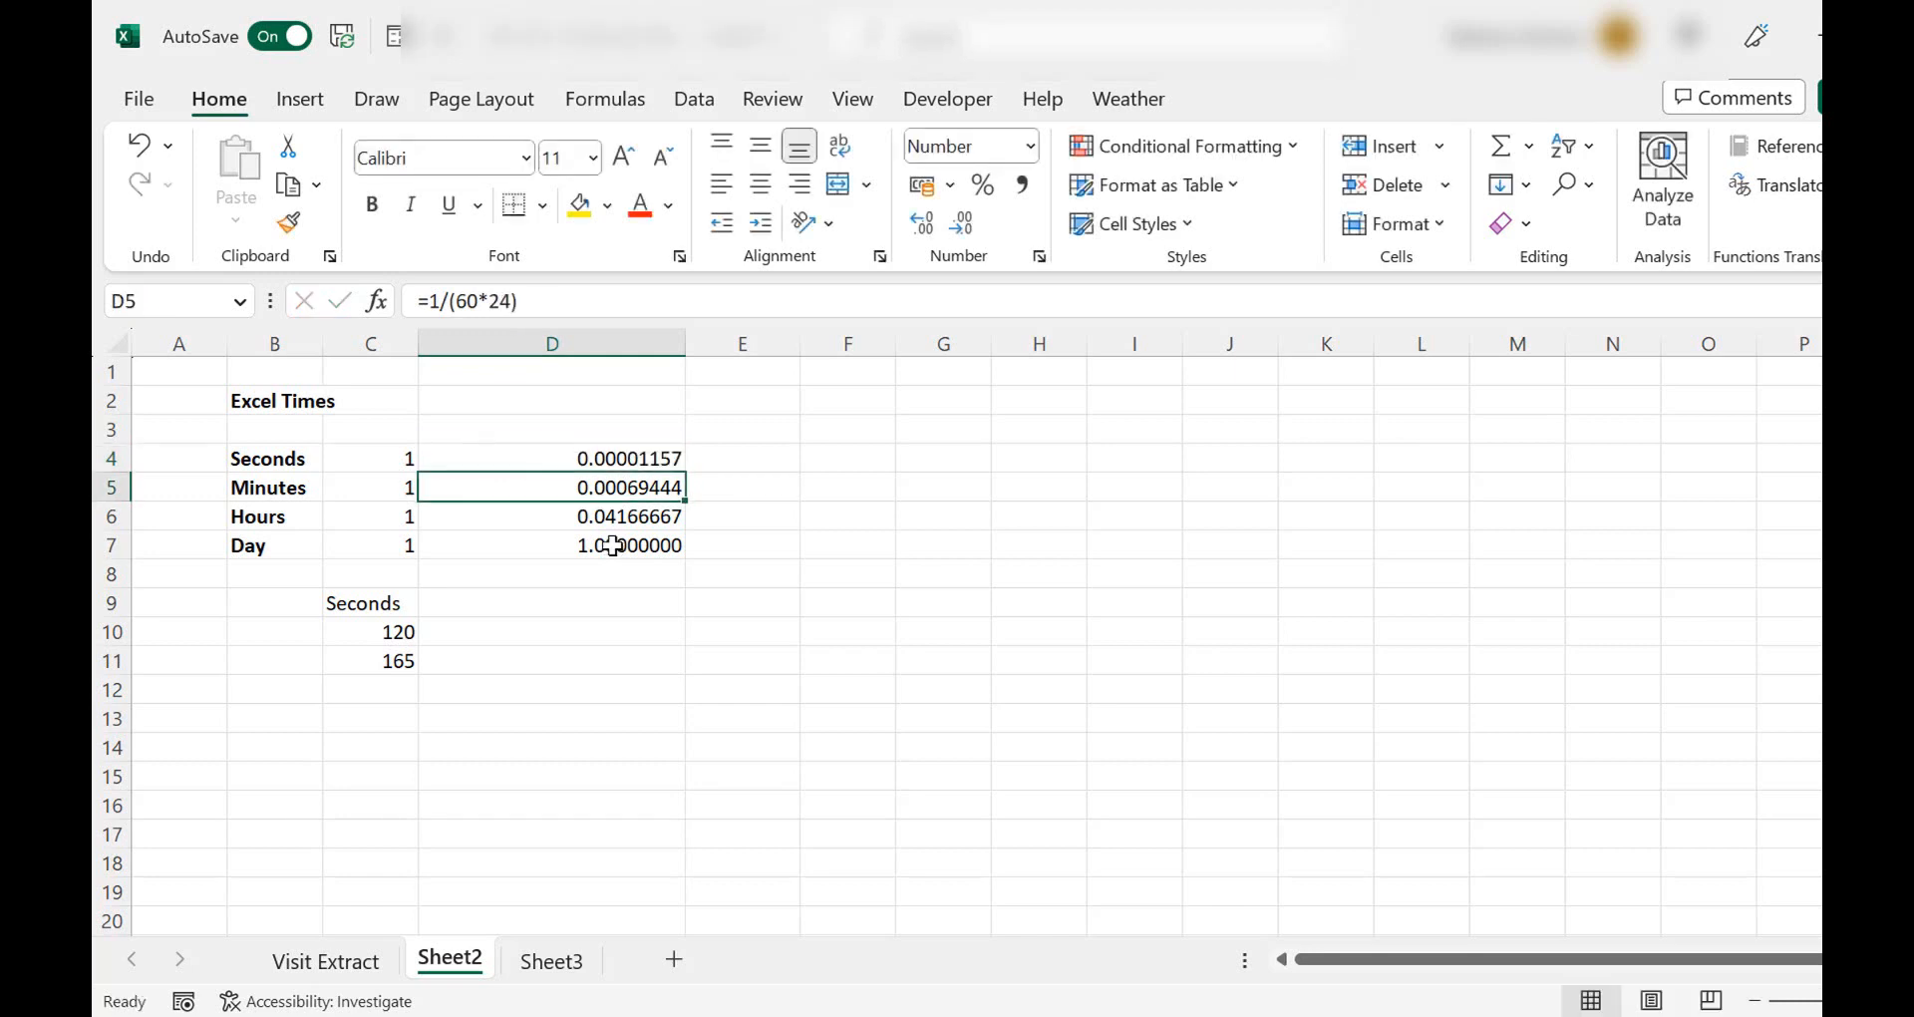
Format column D as Time, showing 00:00:01, 00:01:00 and 01:00:00.
left_click(551, 343)
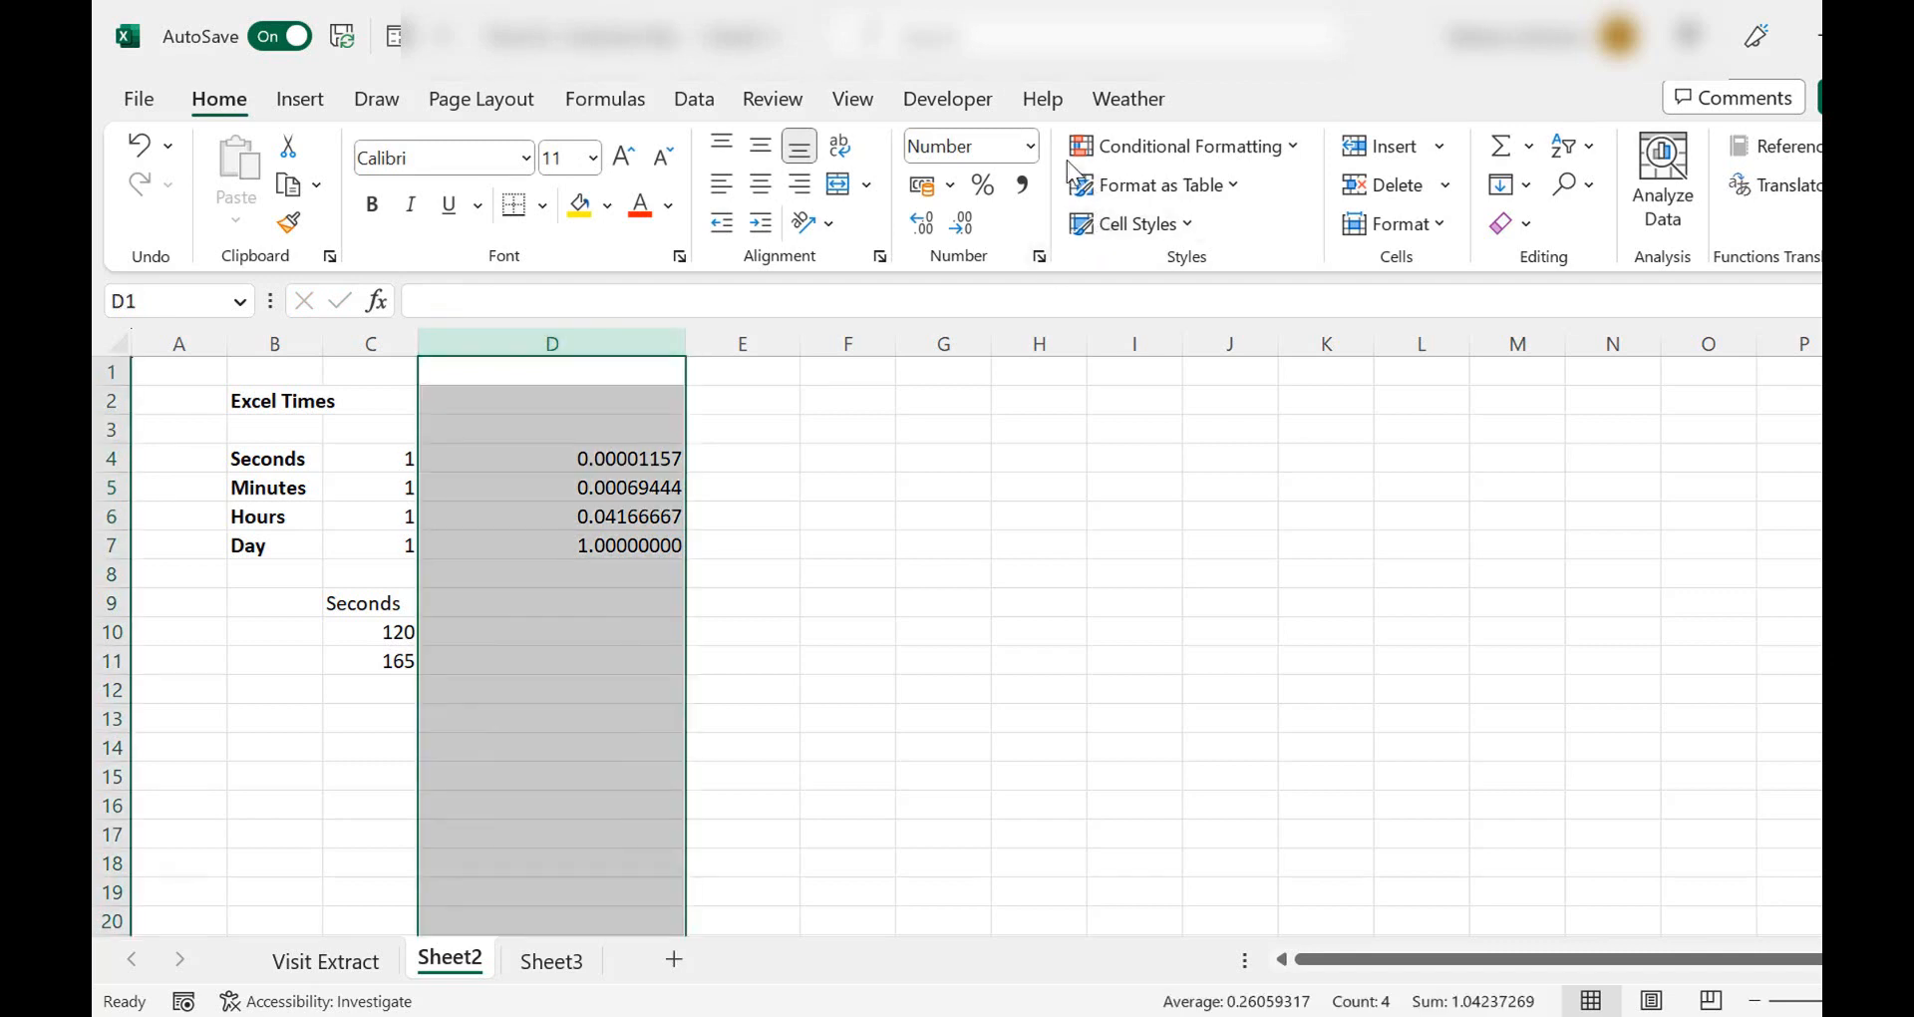
left_click(1029, 146)
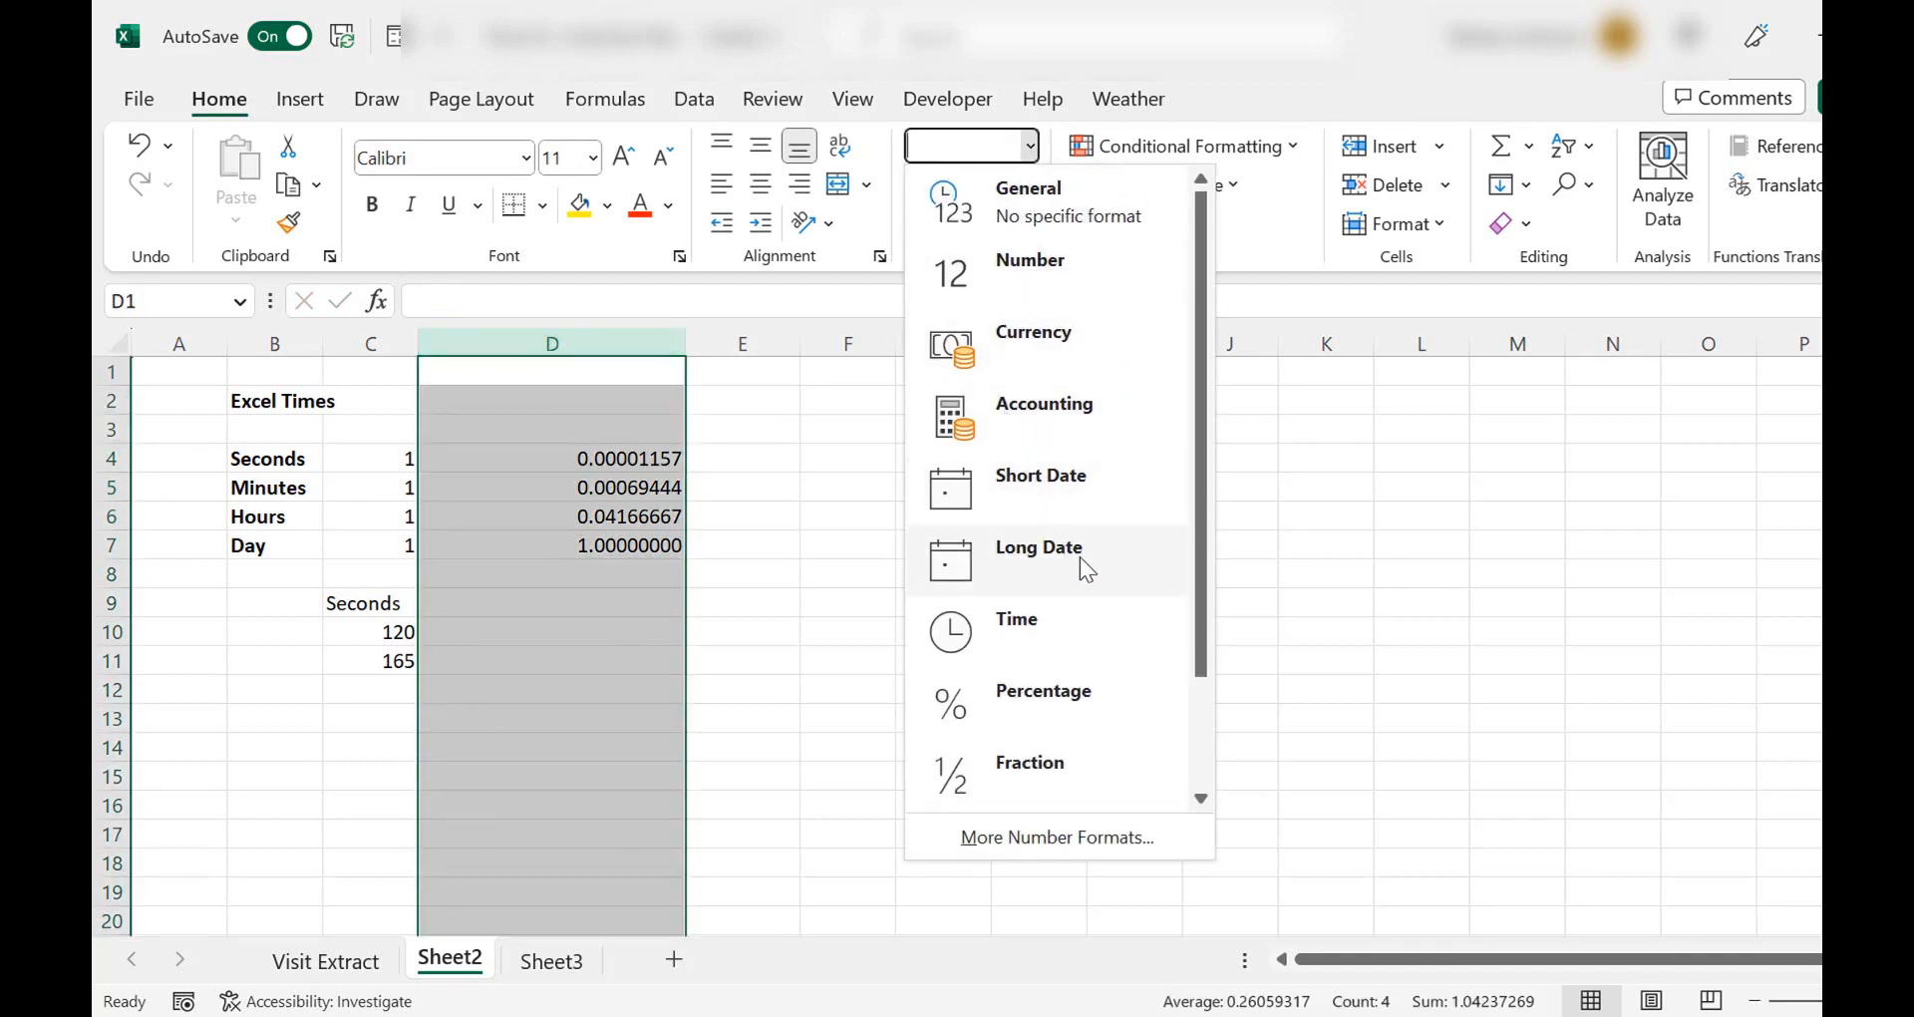
left_click(1015, 619)
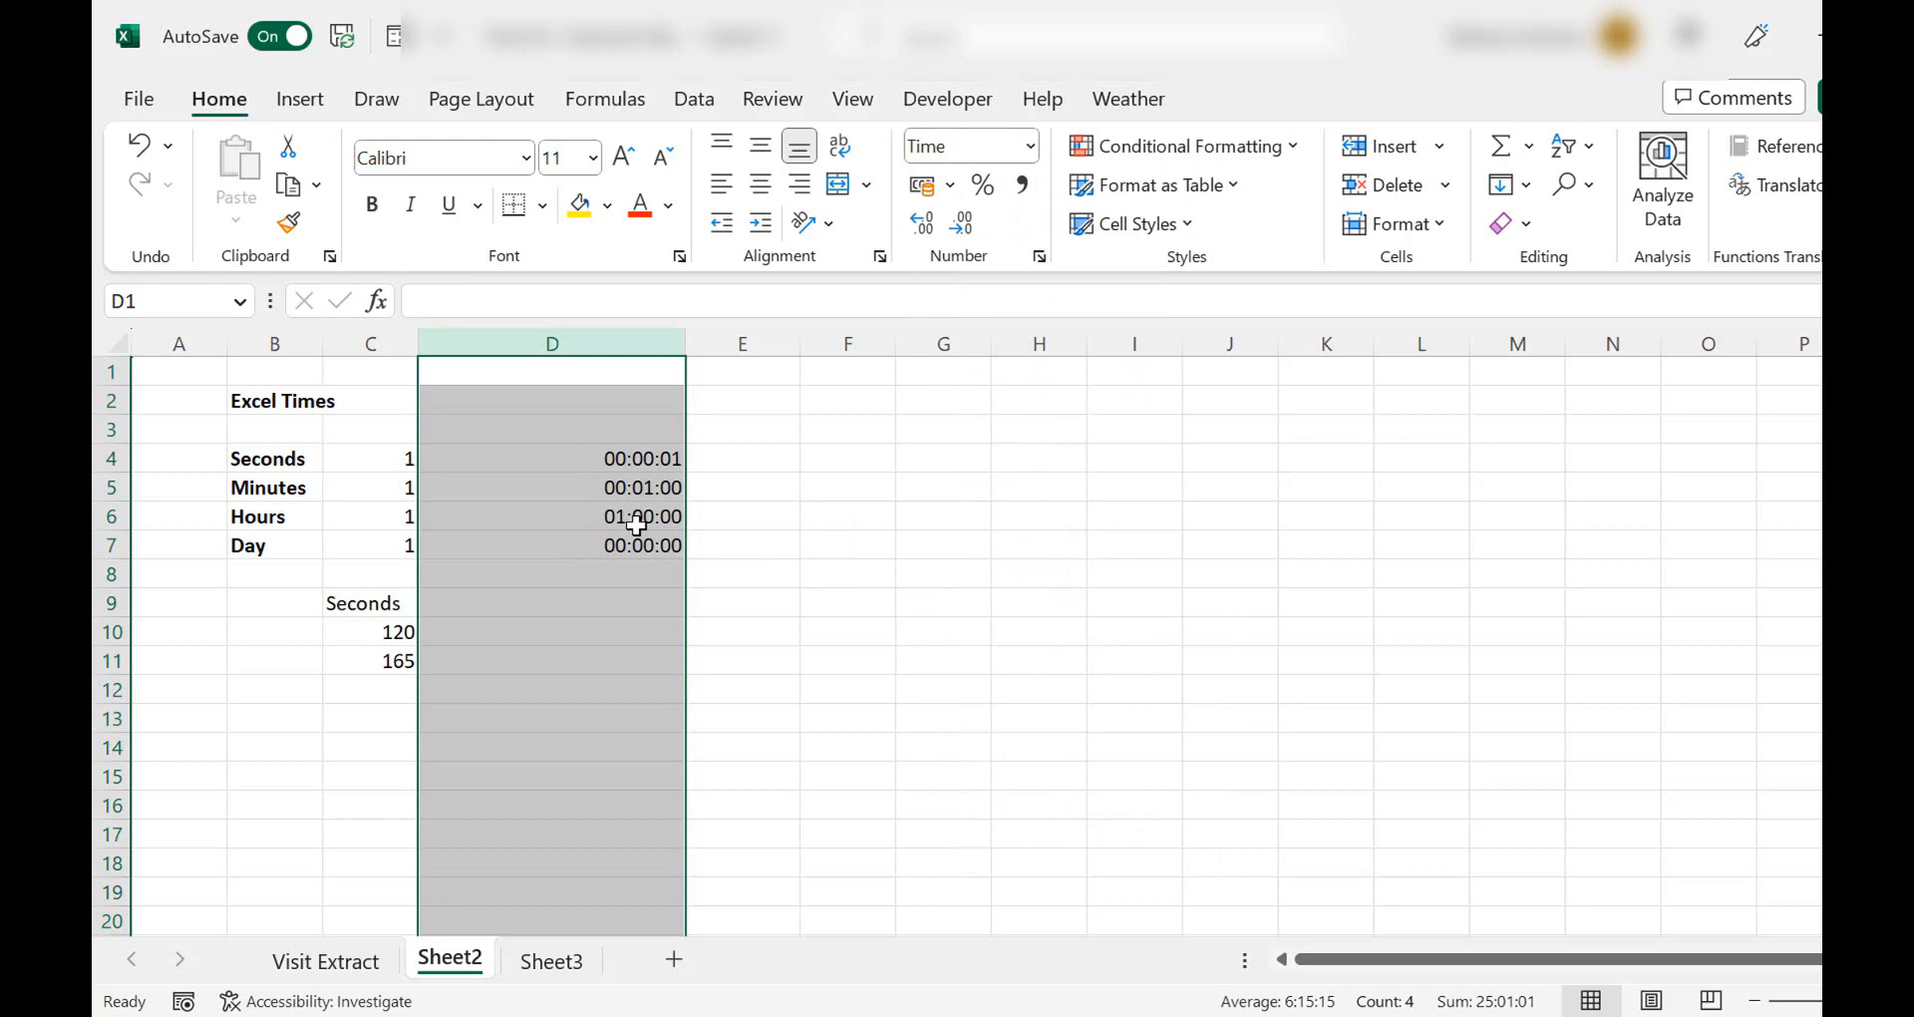
left_click(551, 487)
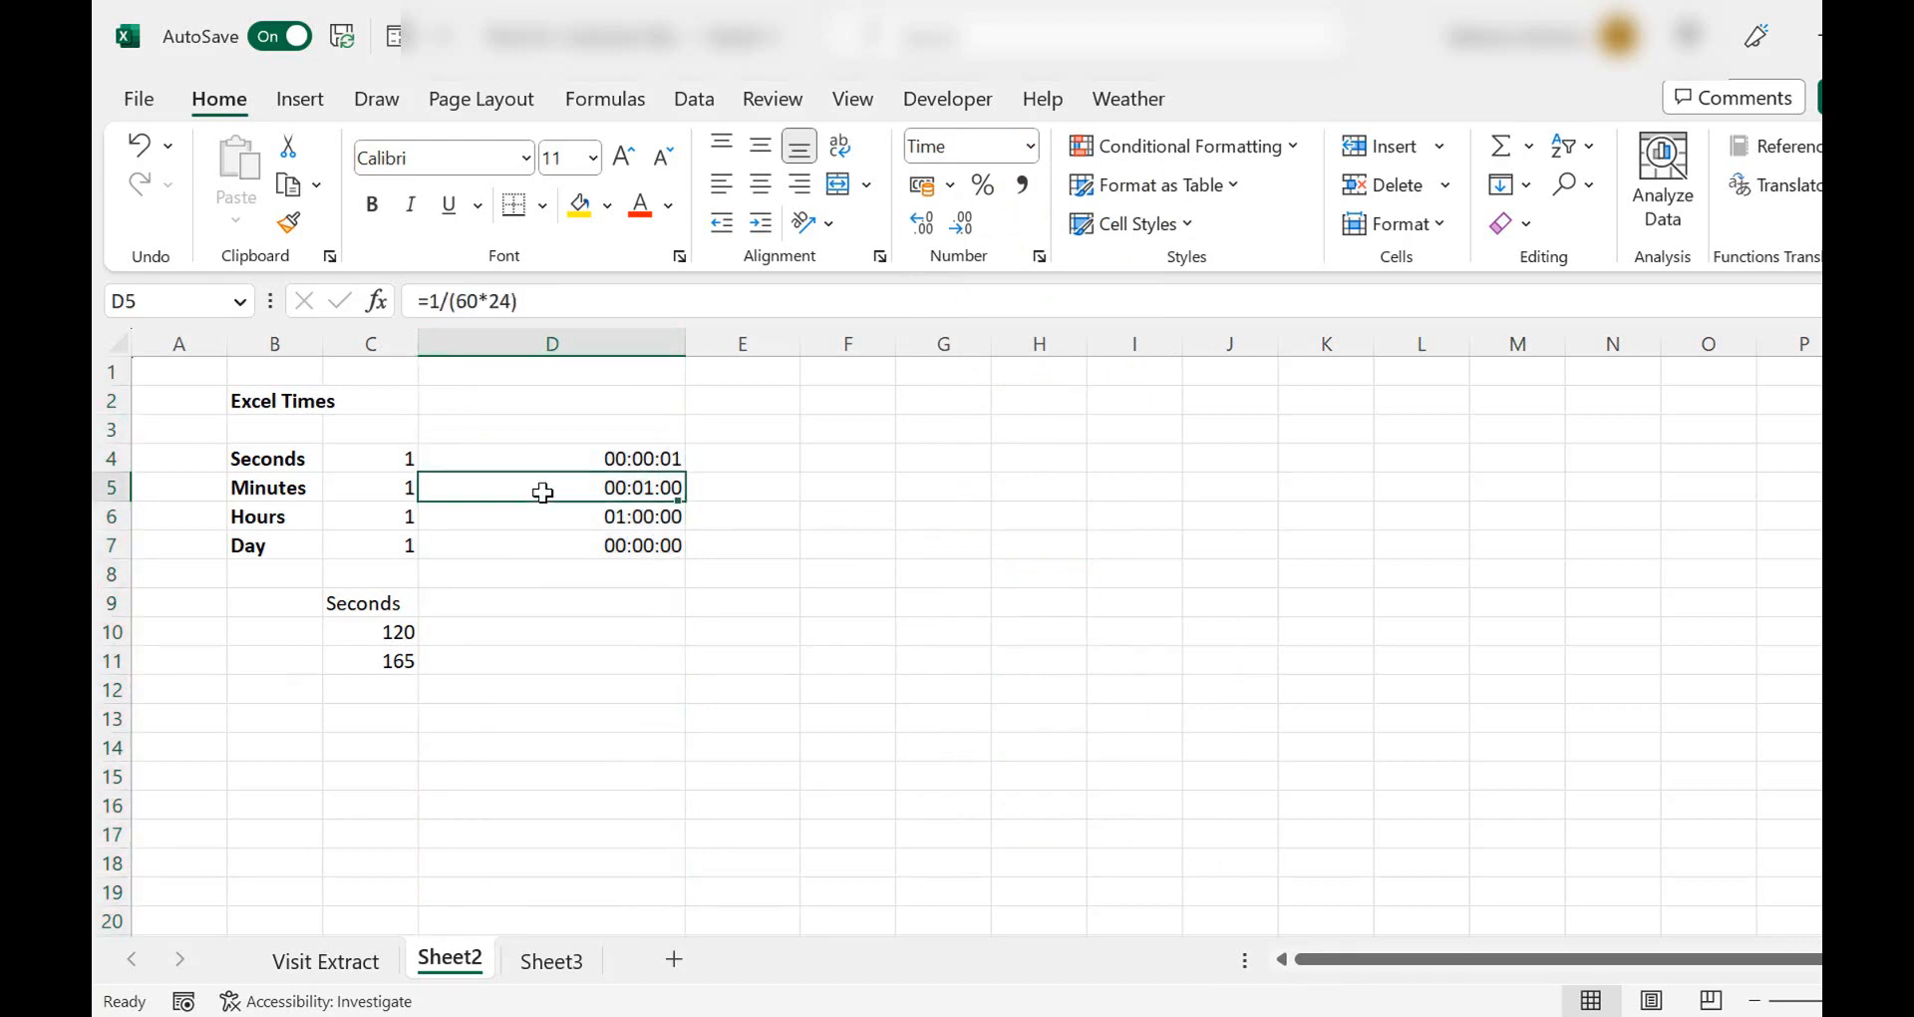
mouse_move(547, 510)
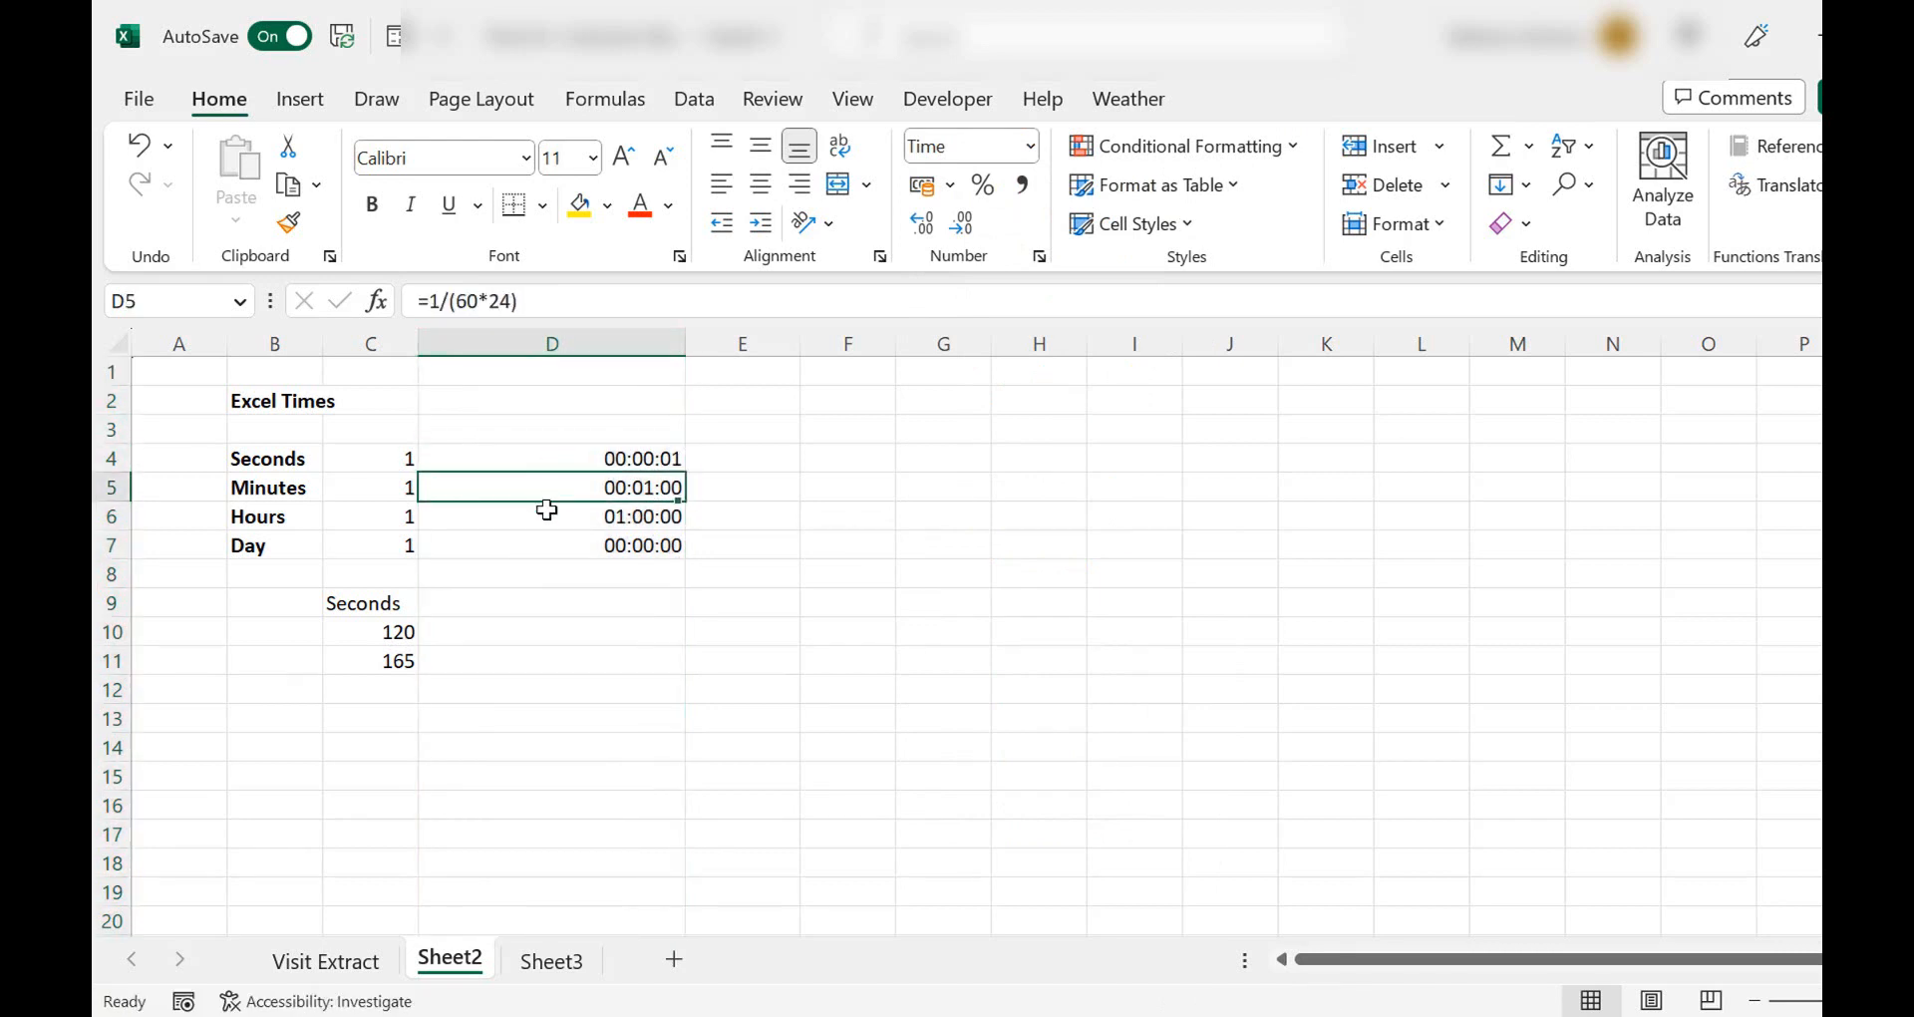
Enter =C10/(60*60*24) in D10 so 120 seconds displays as 00:02:00.
left_click(551, 575)
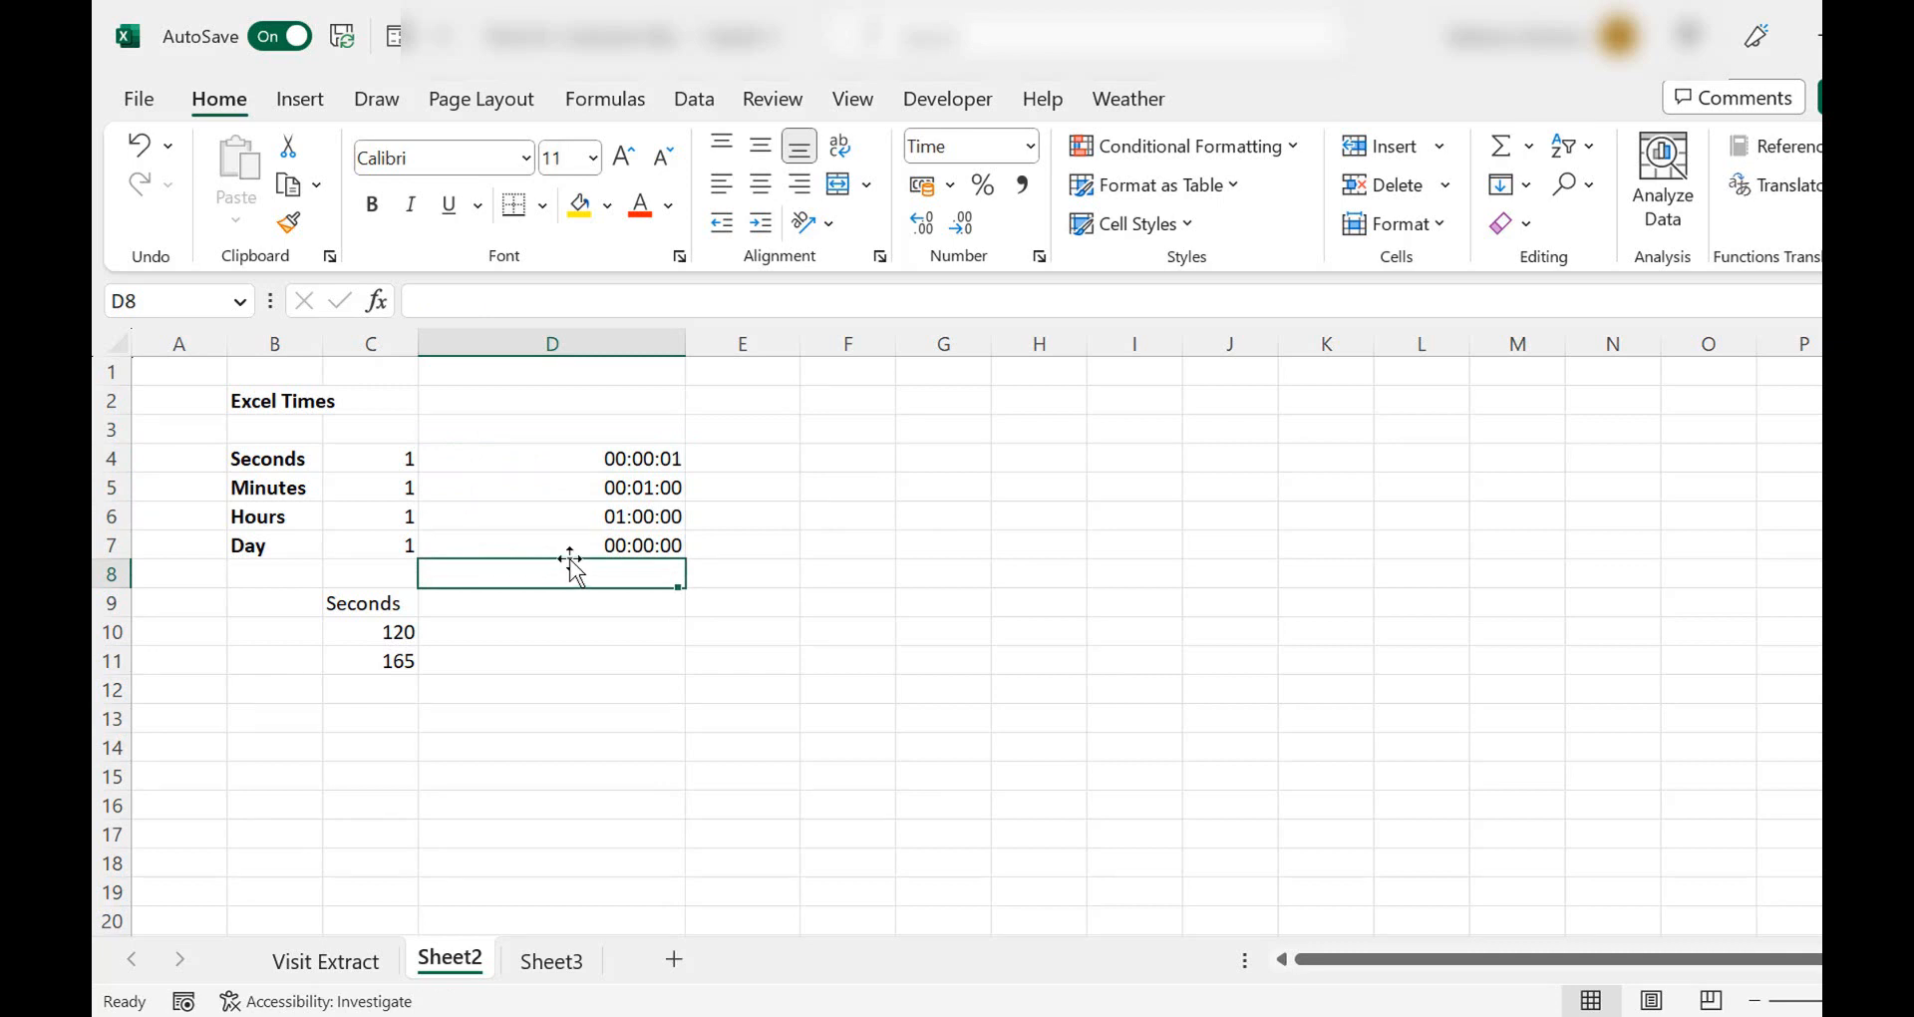
left_click(550, 631)
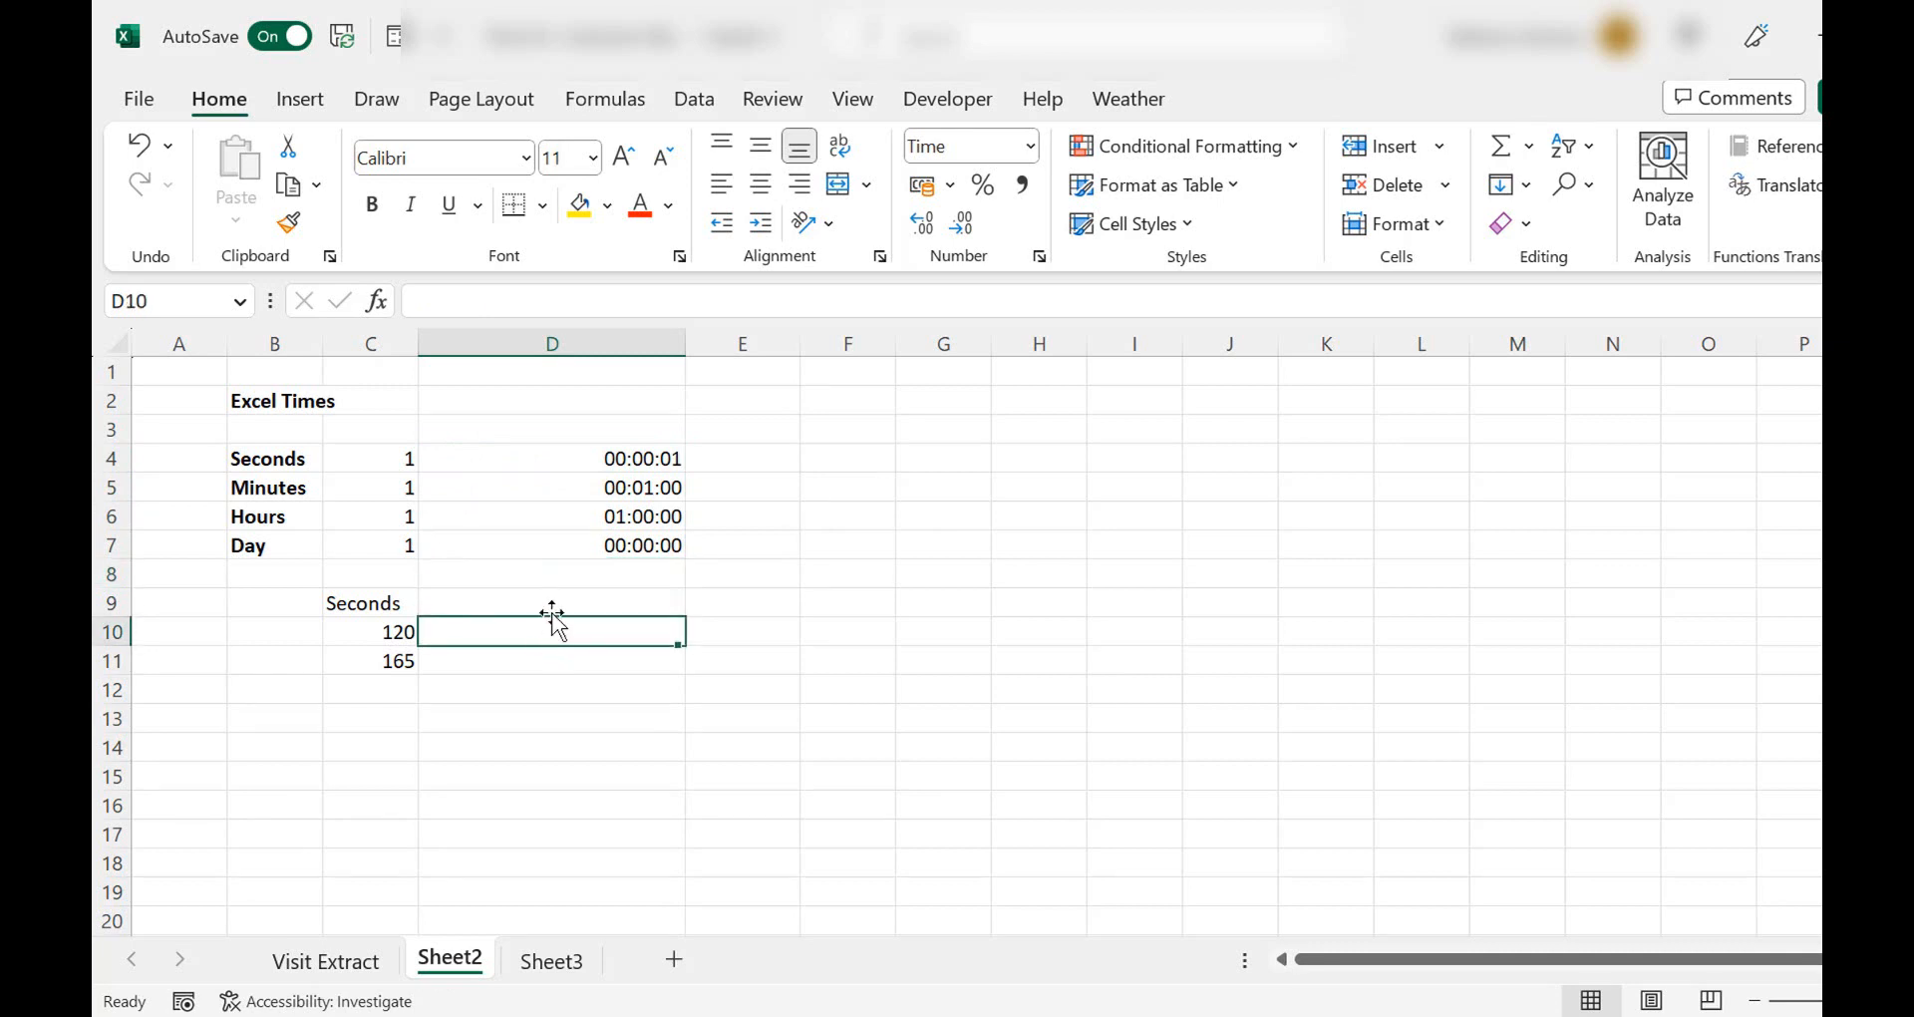
type("=C10")
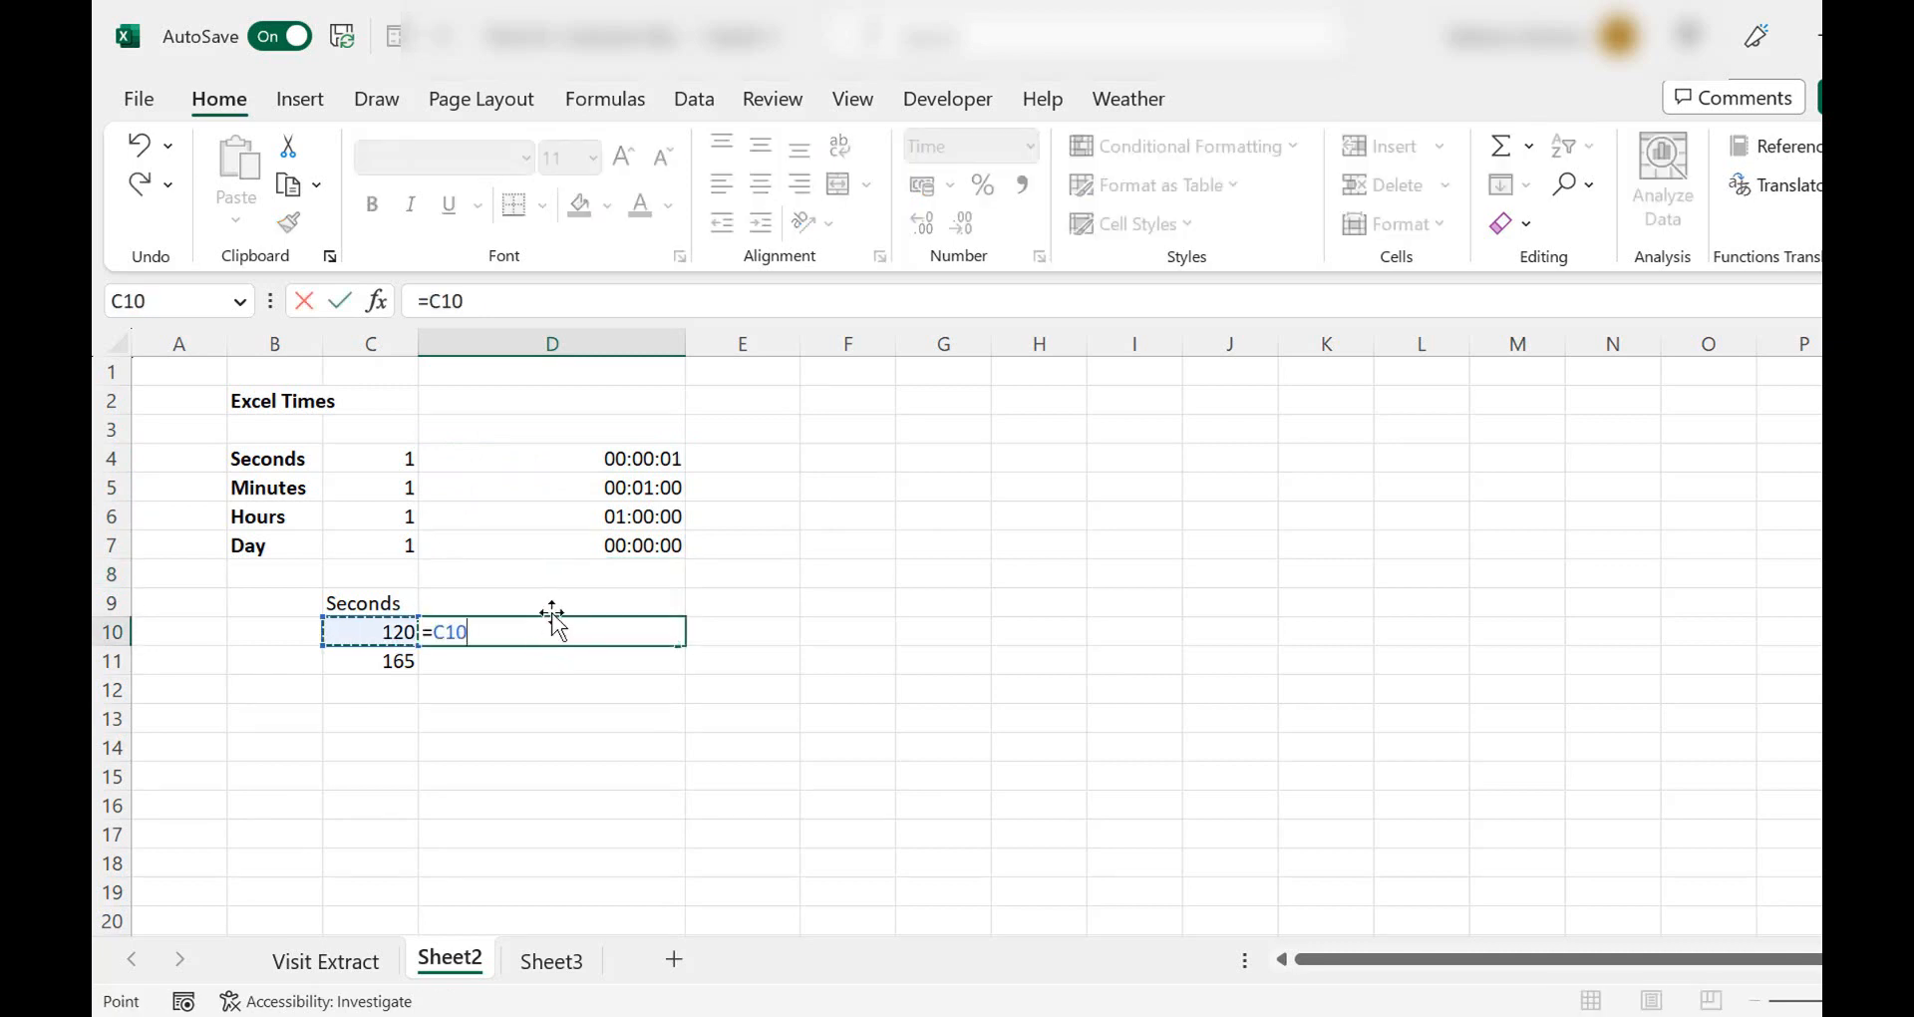
type("/(")
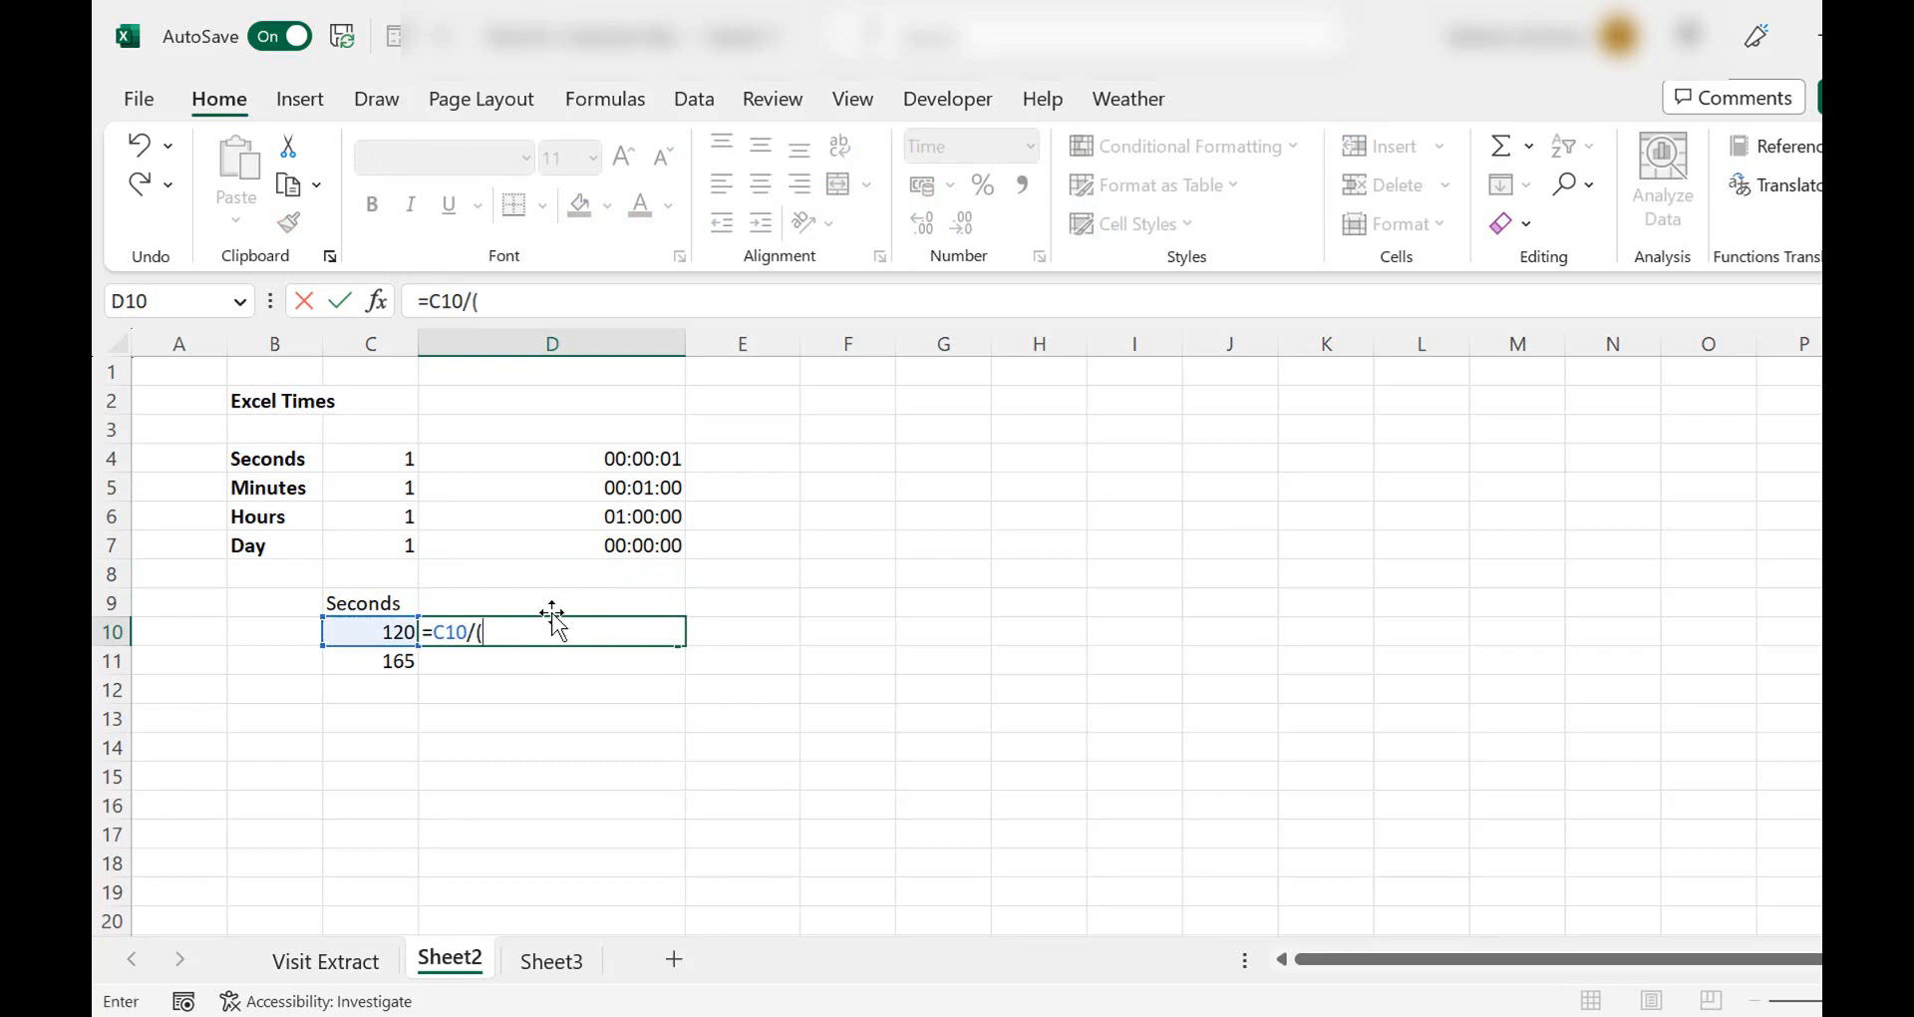
type("60*60*2")
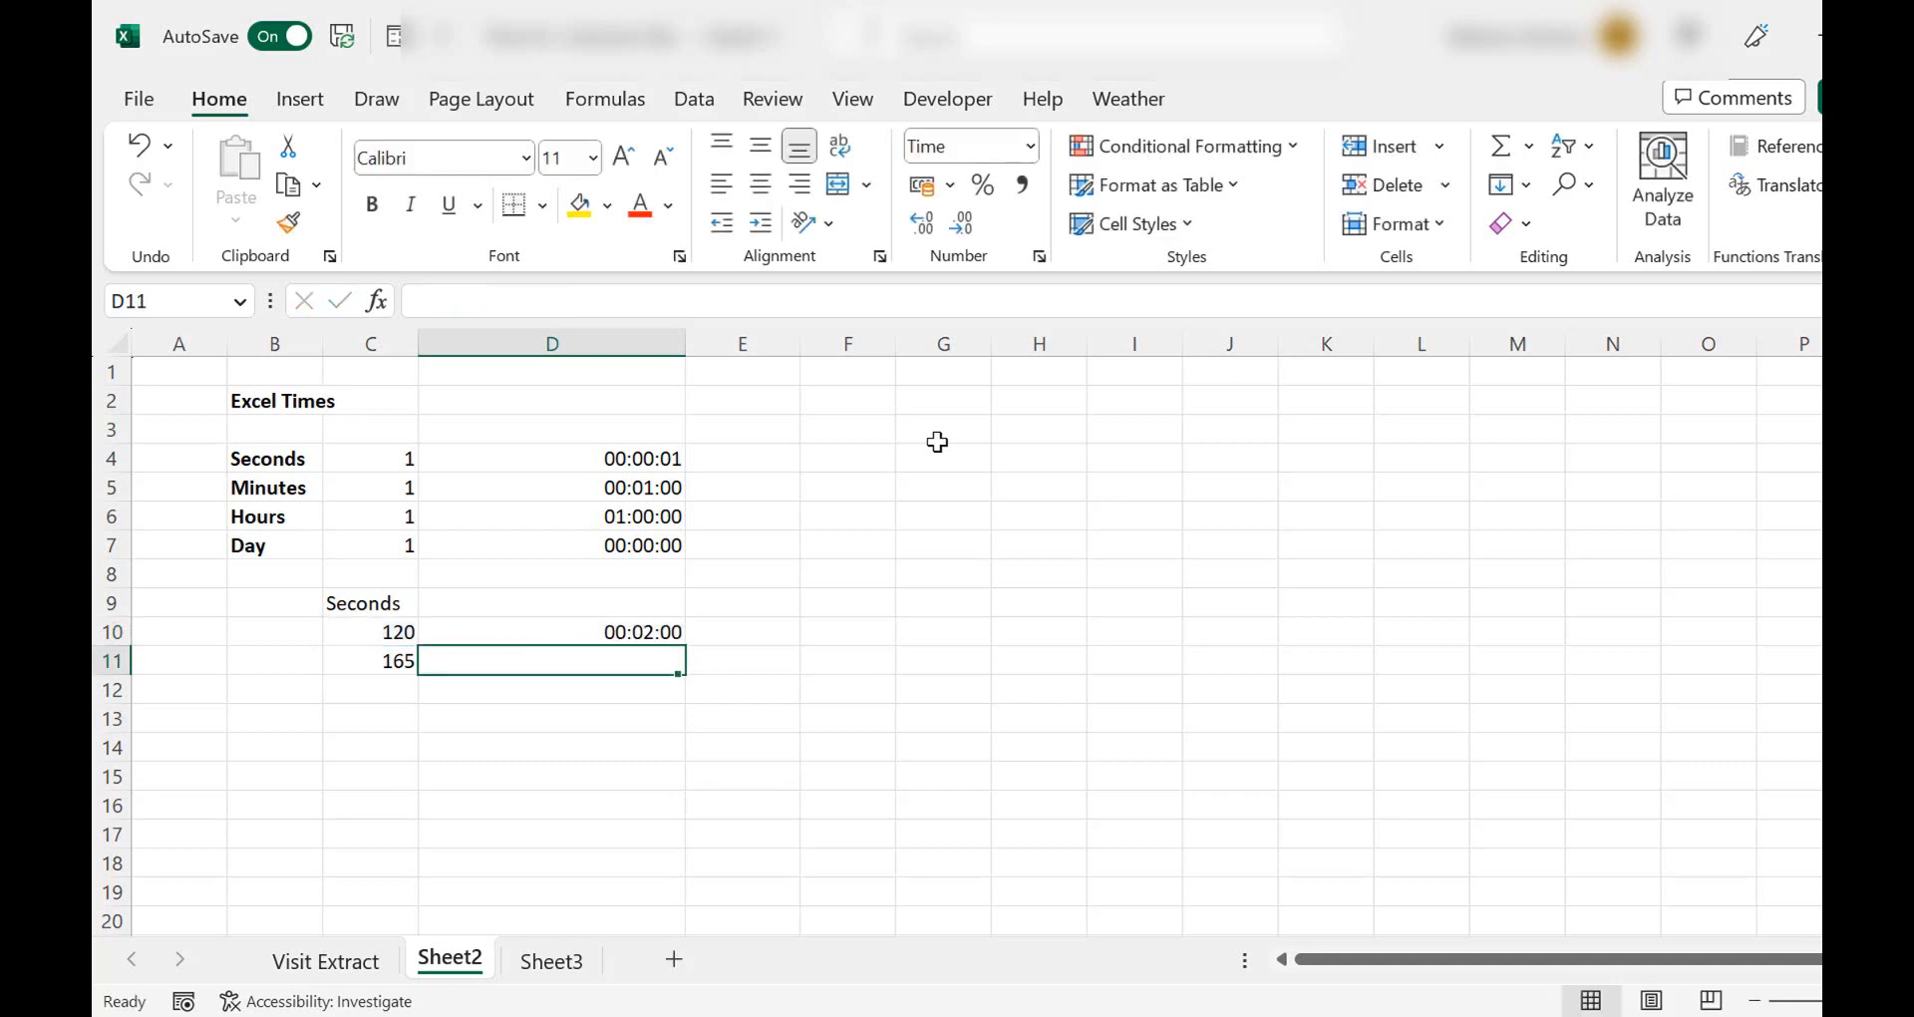
left_click(550, 631)
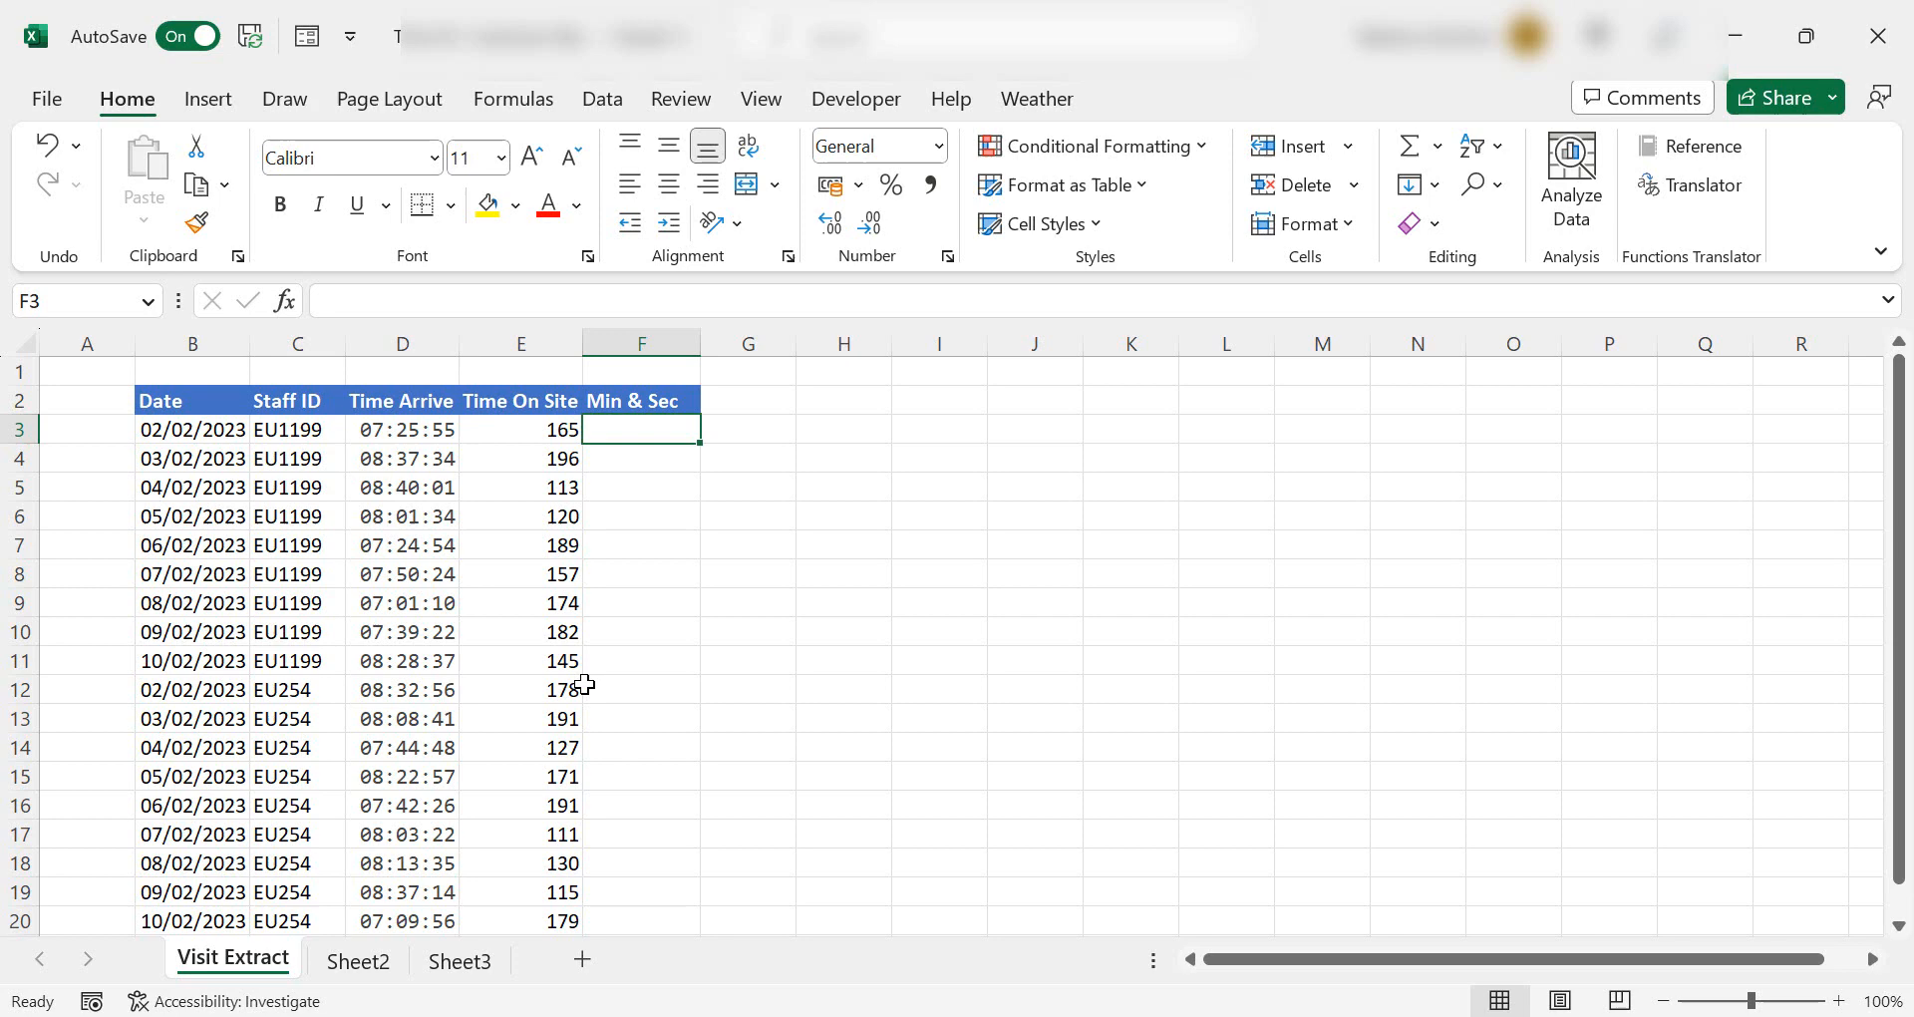
Enter =E3/(60*60*34) in F3 on Visit Extract, giving 0.00134804.
type("=")
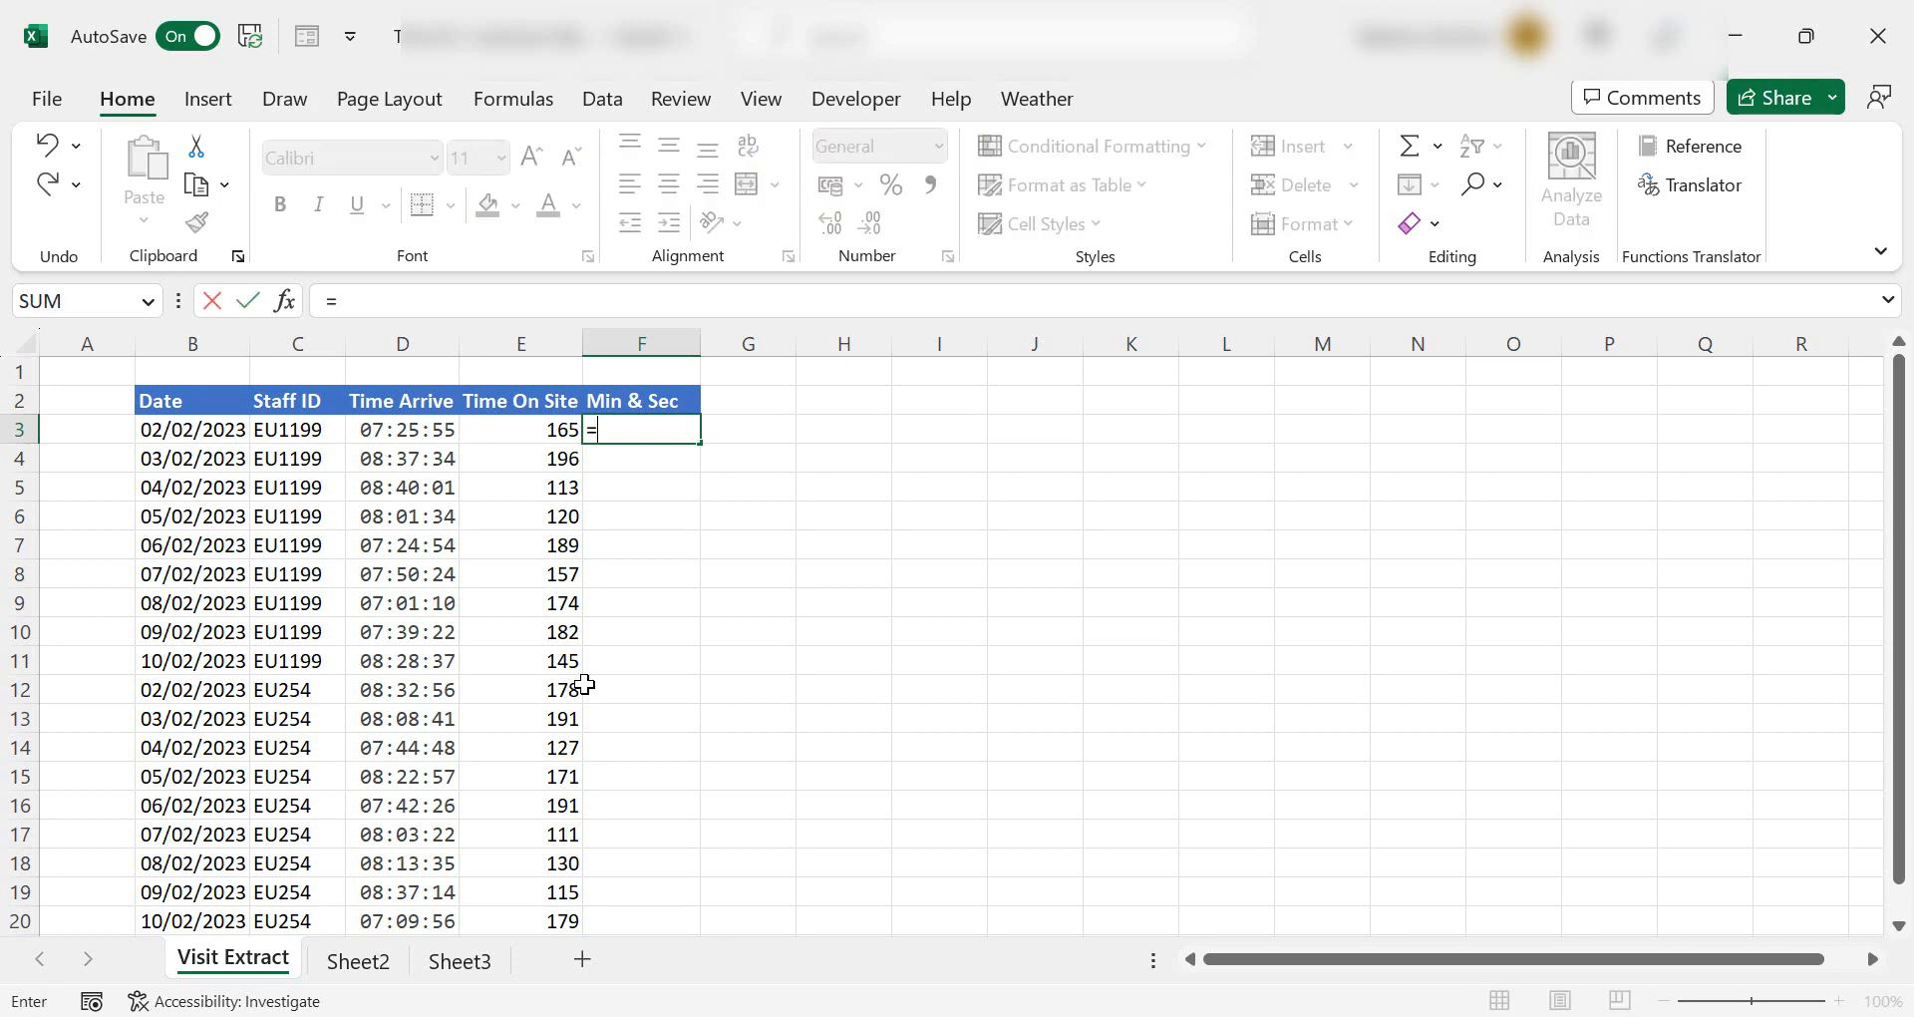
left_click(521, 429)
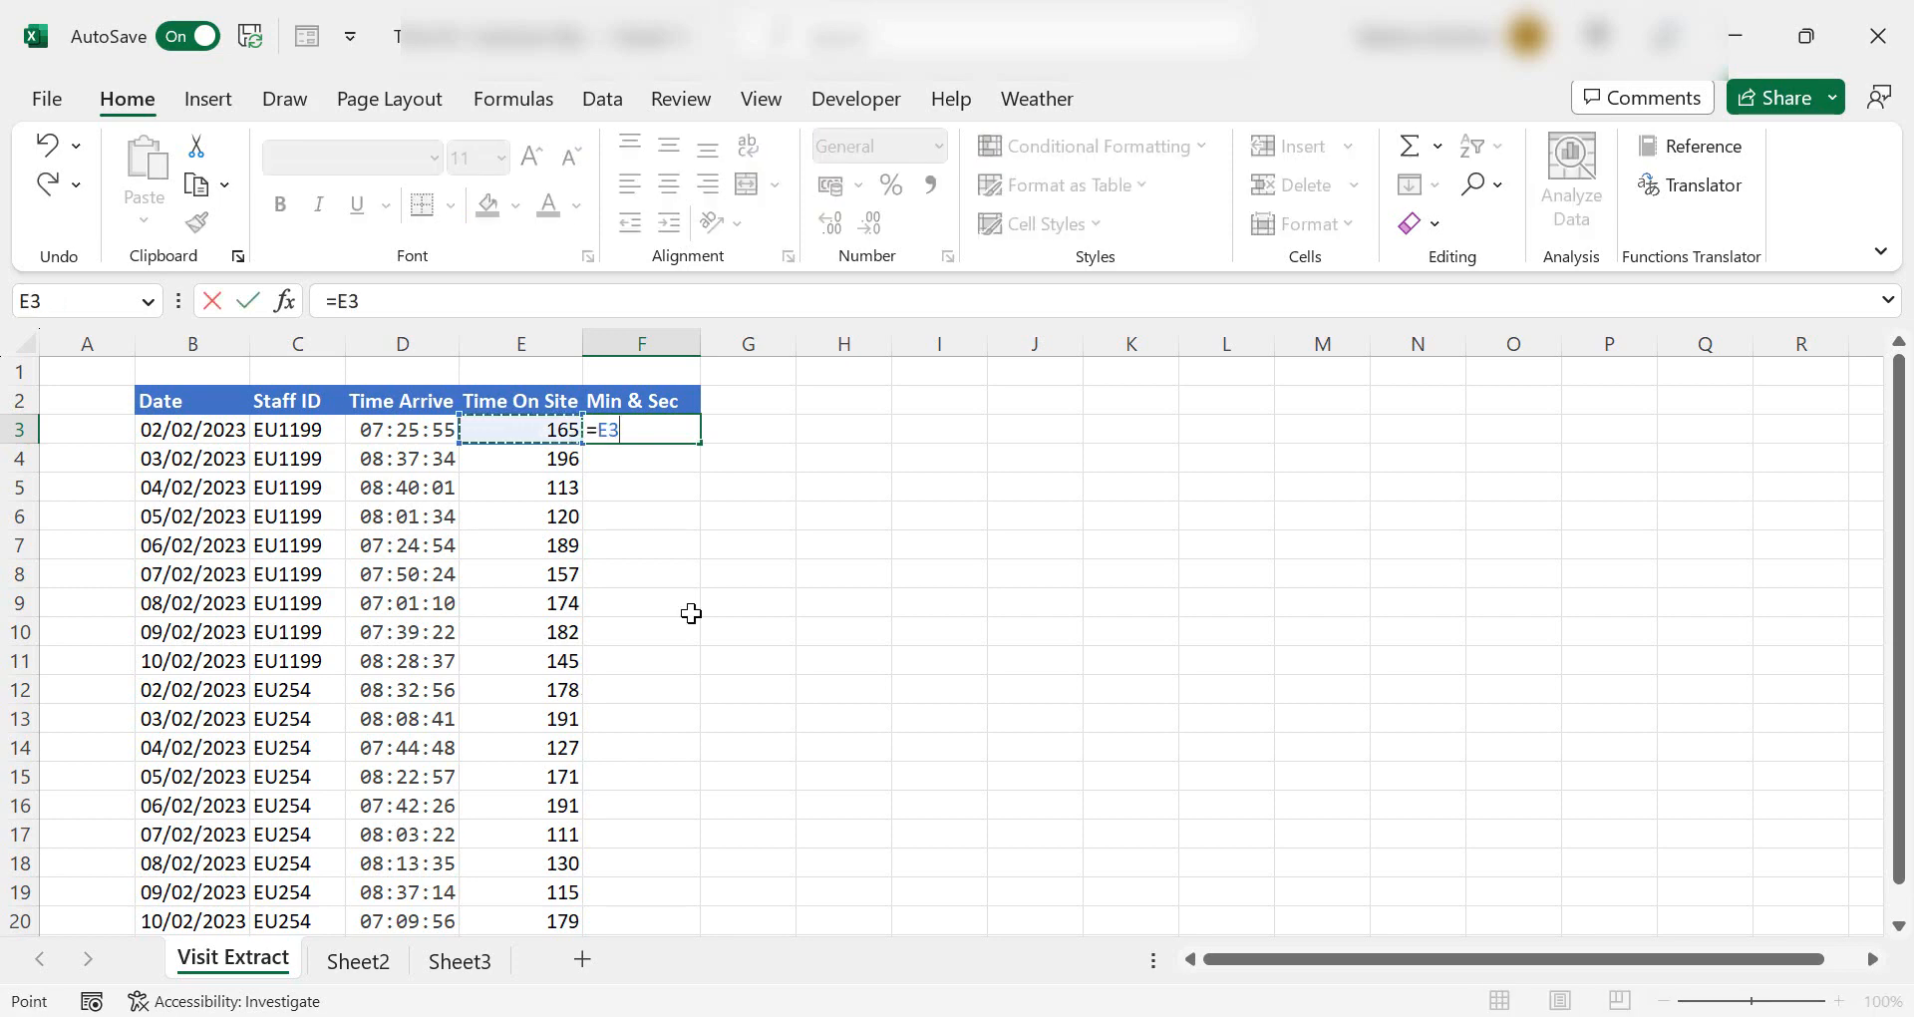
type("/(6")
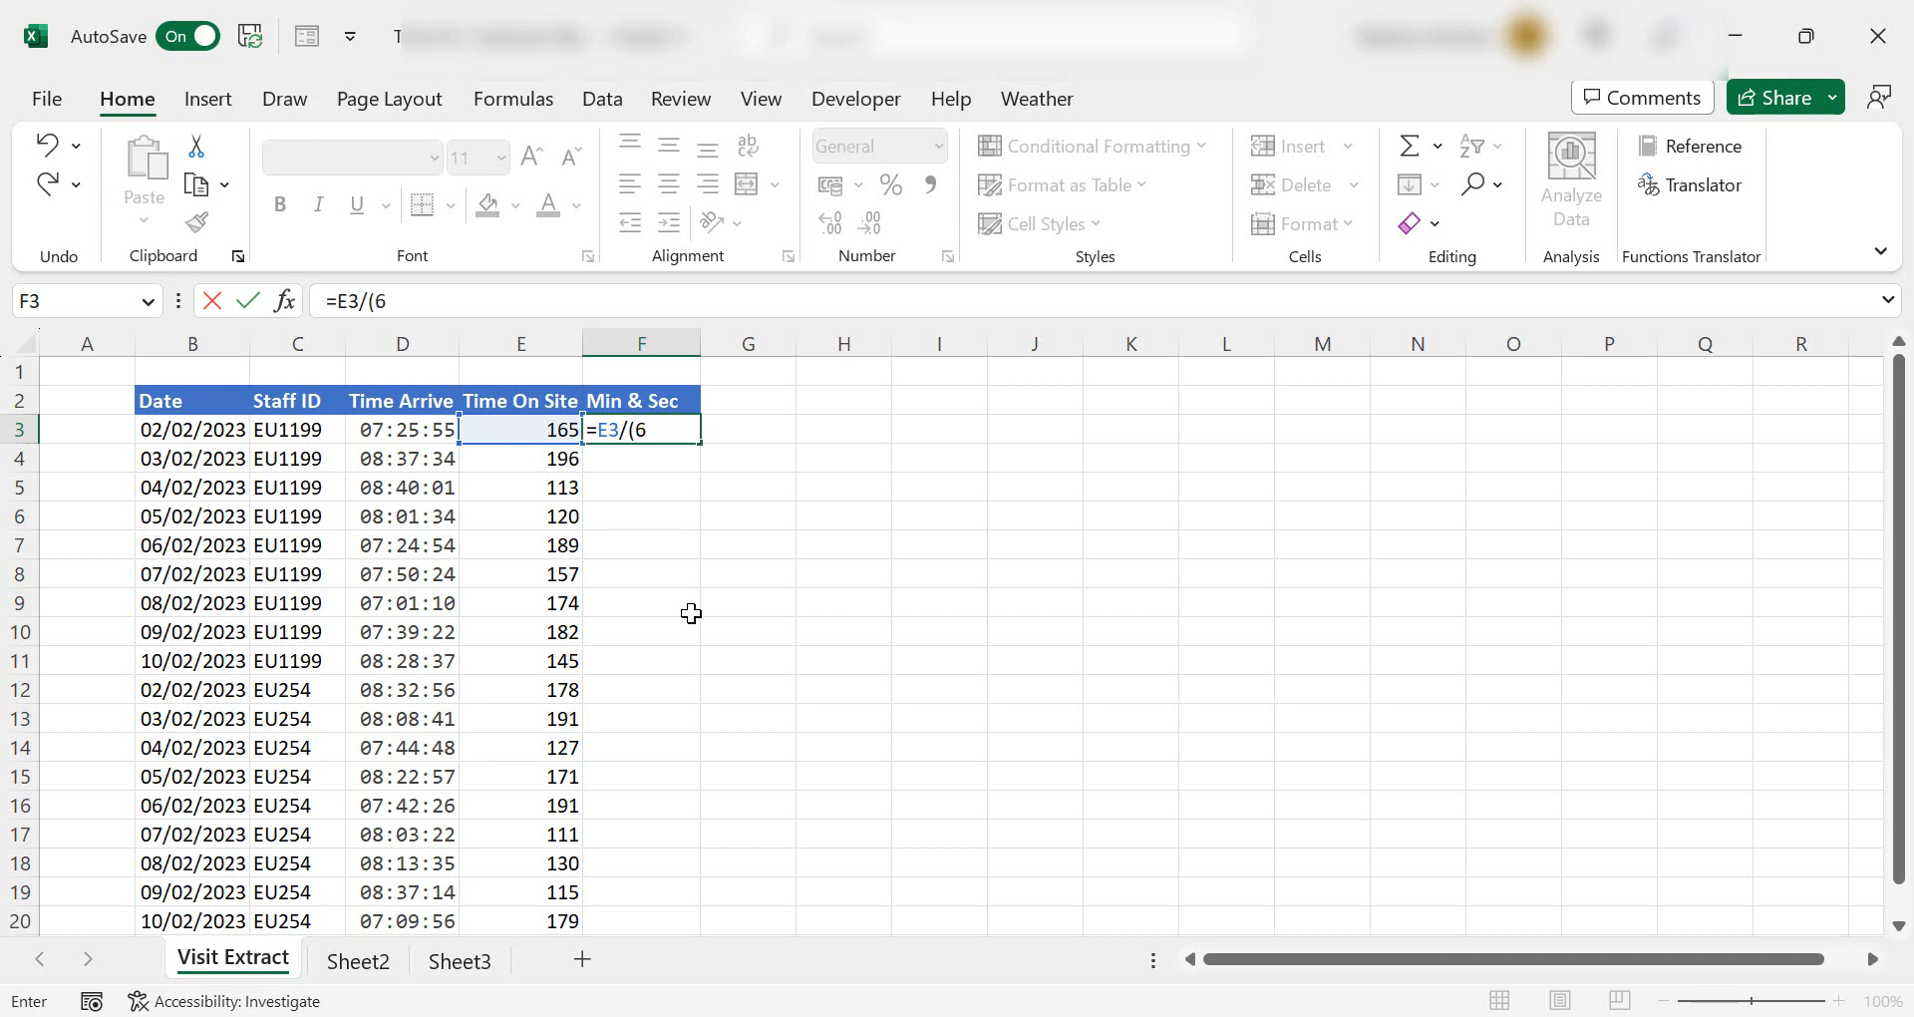
type("0*60*3")
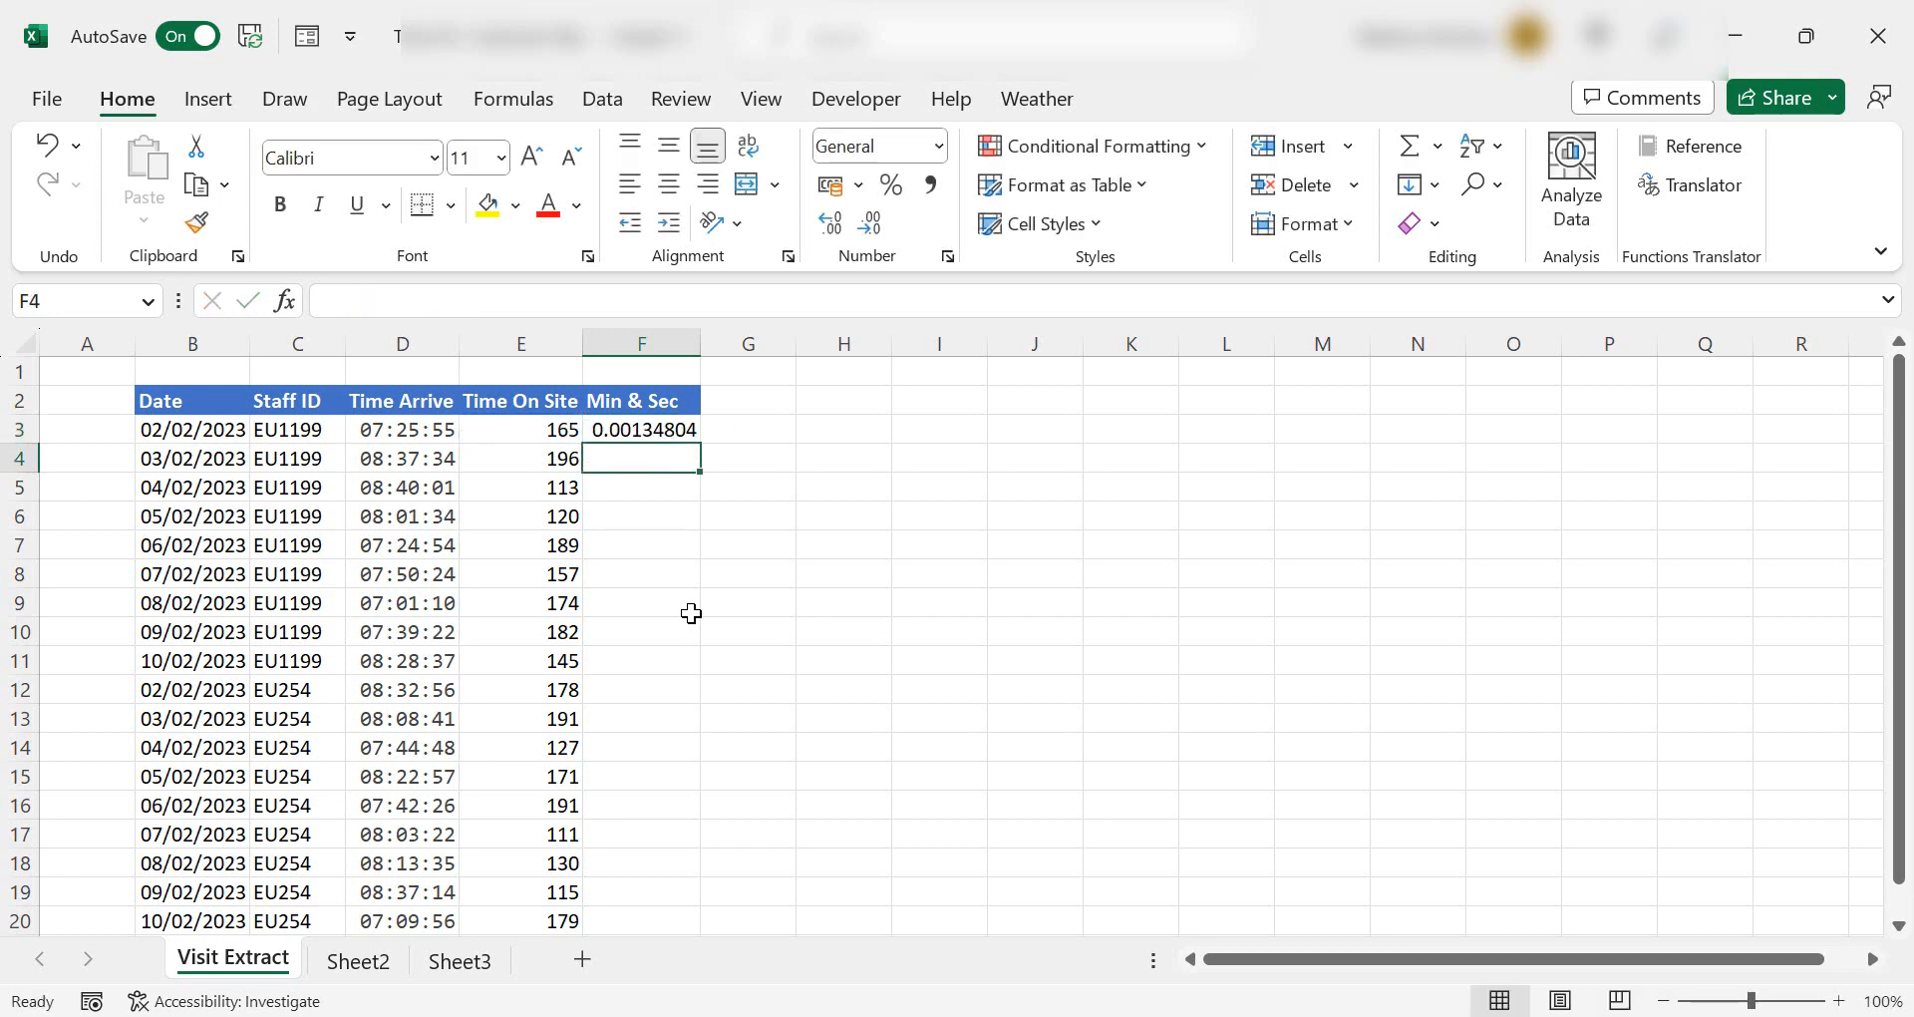
left_click(641, 429)
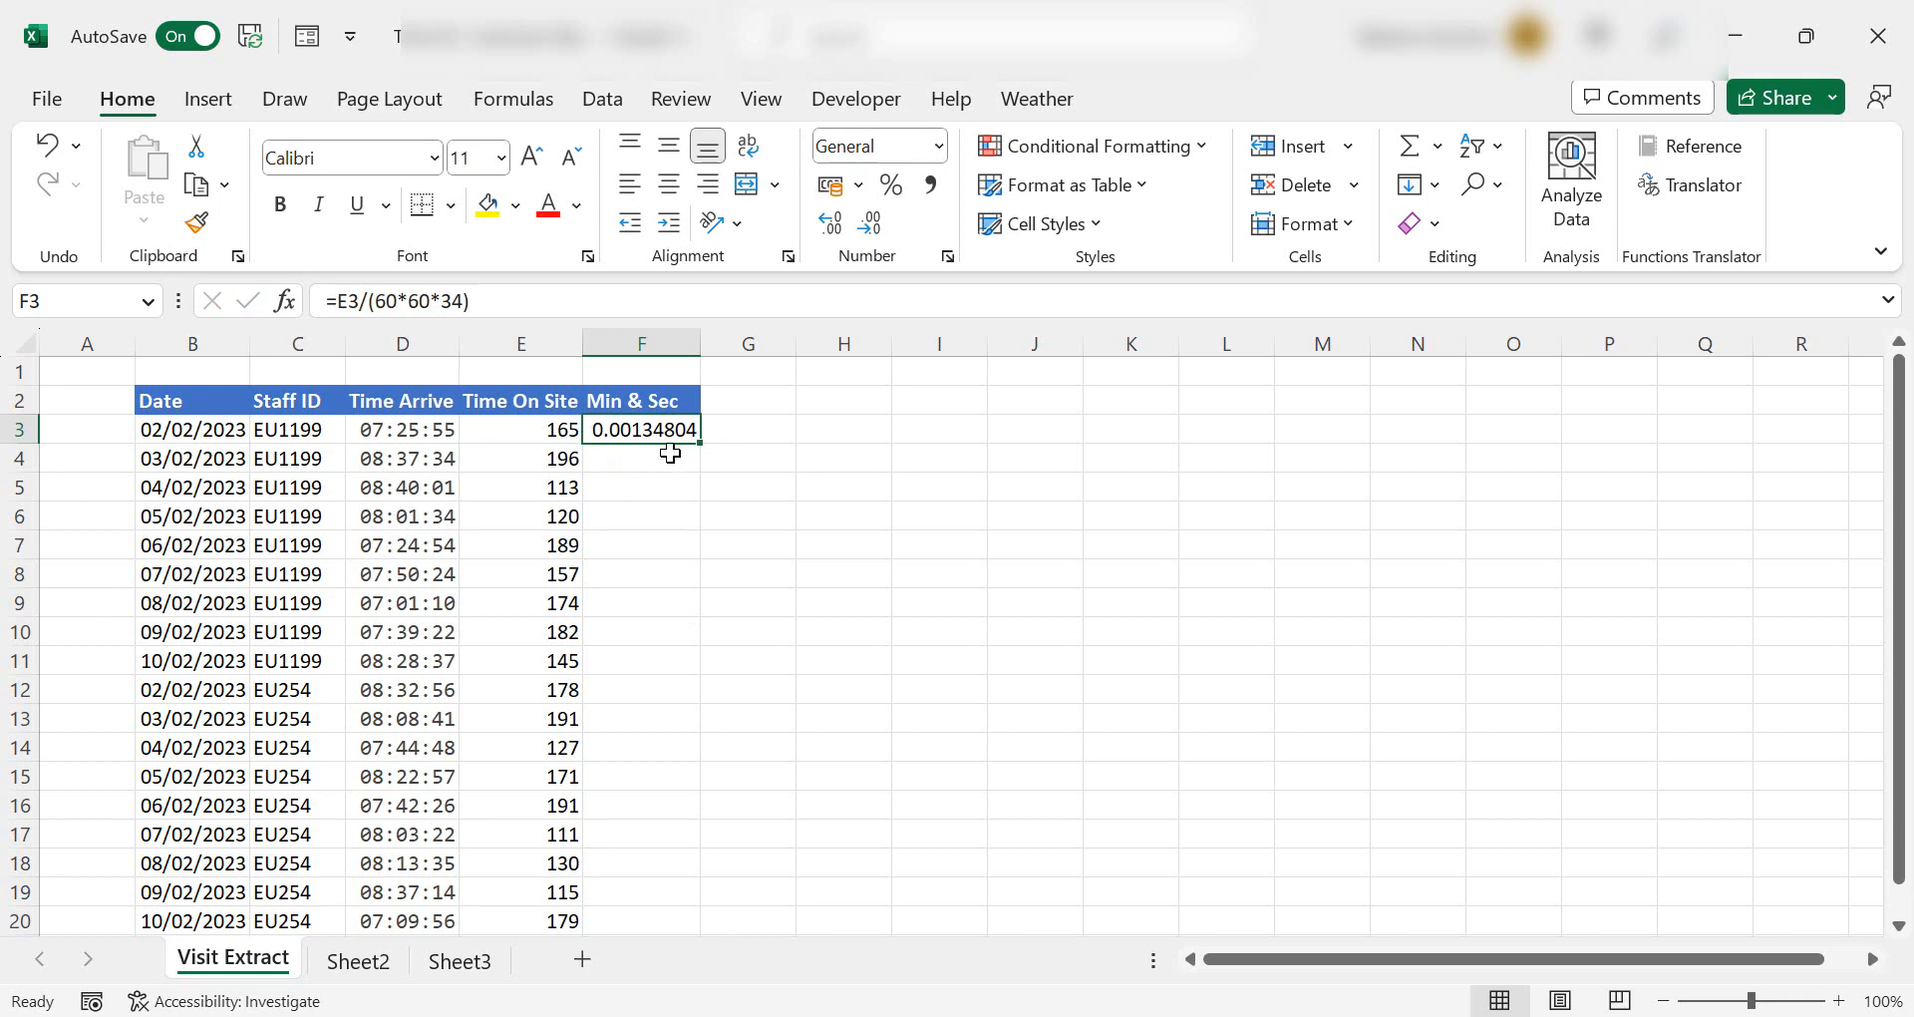
Fill the F3 formula down to F20 and format the Min & Sec column as Time.
left_click_drag(641, 429, 641, 921)
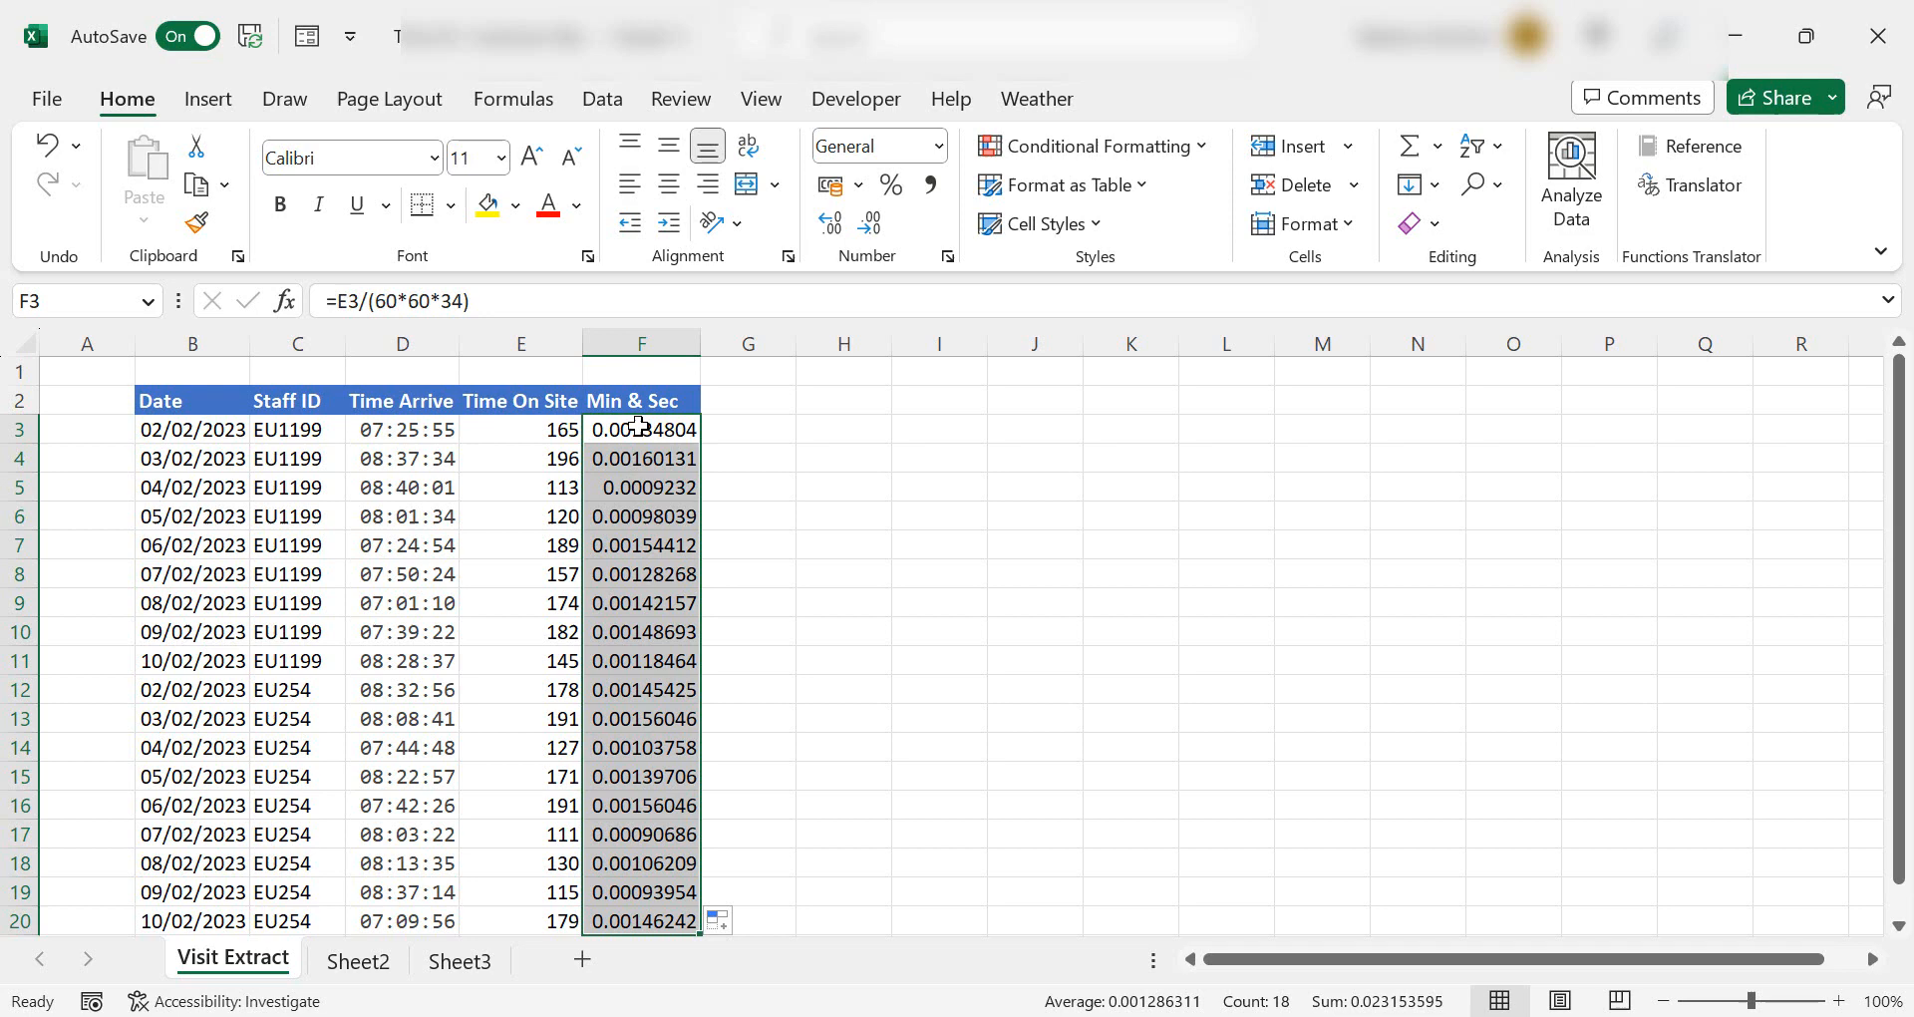
left_click(952, 145)
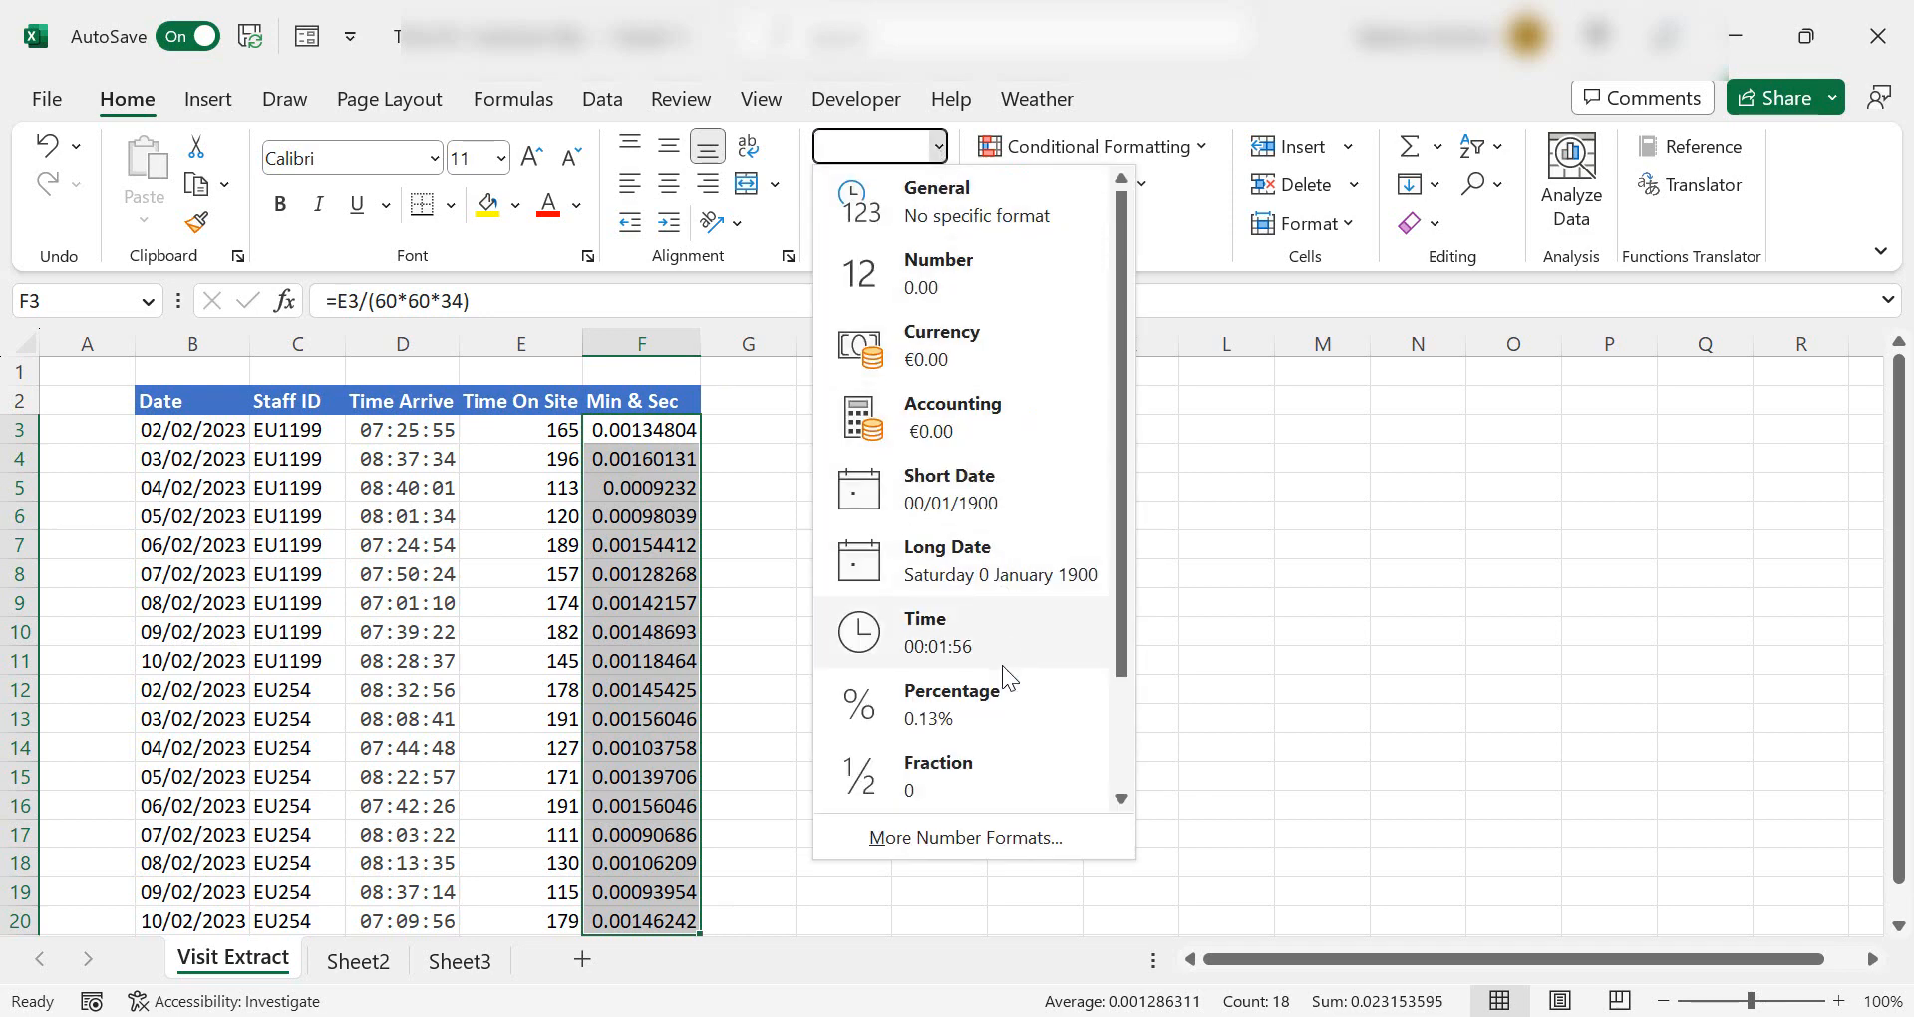
mouse_move(1013, 651)
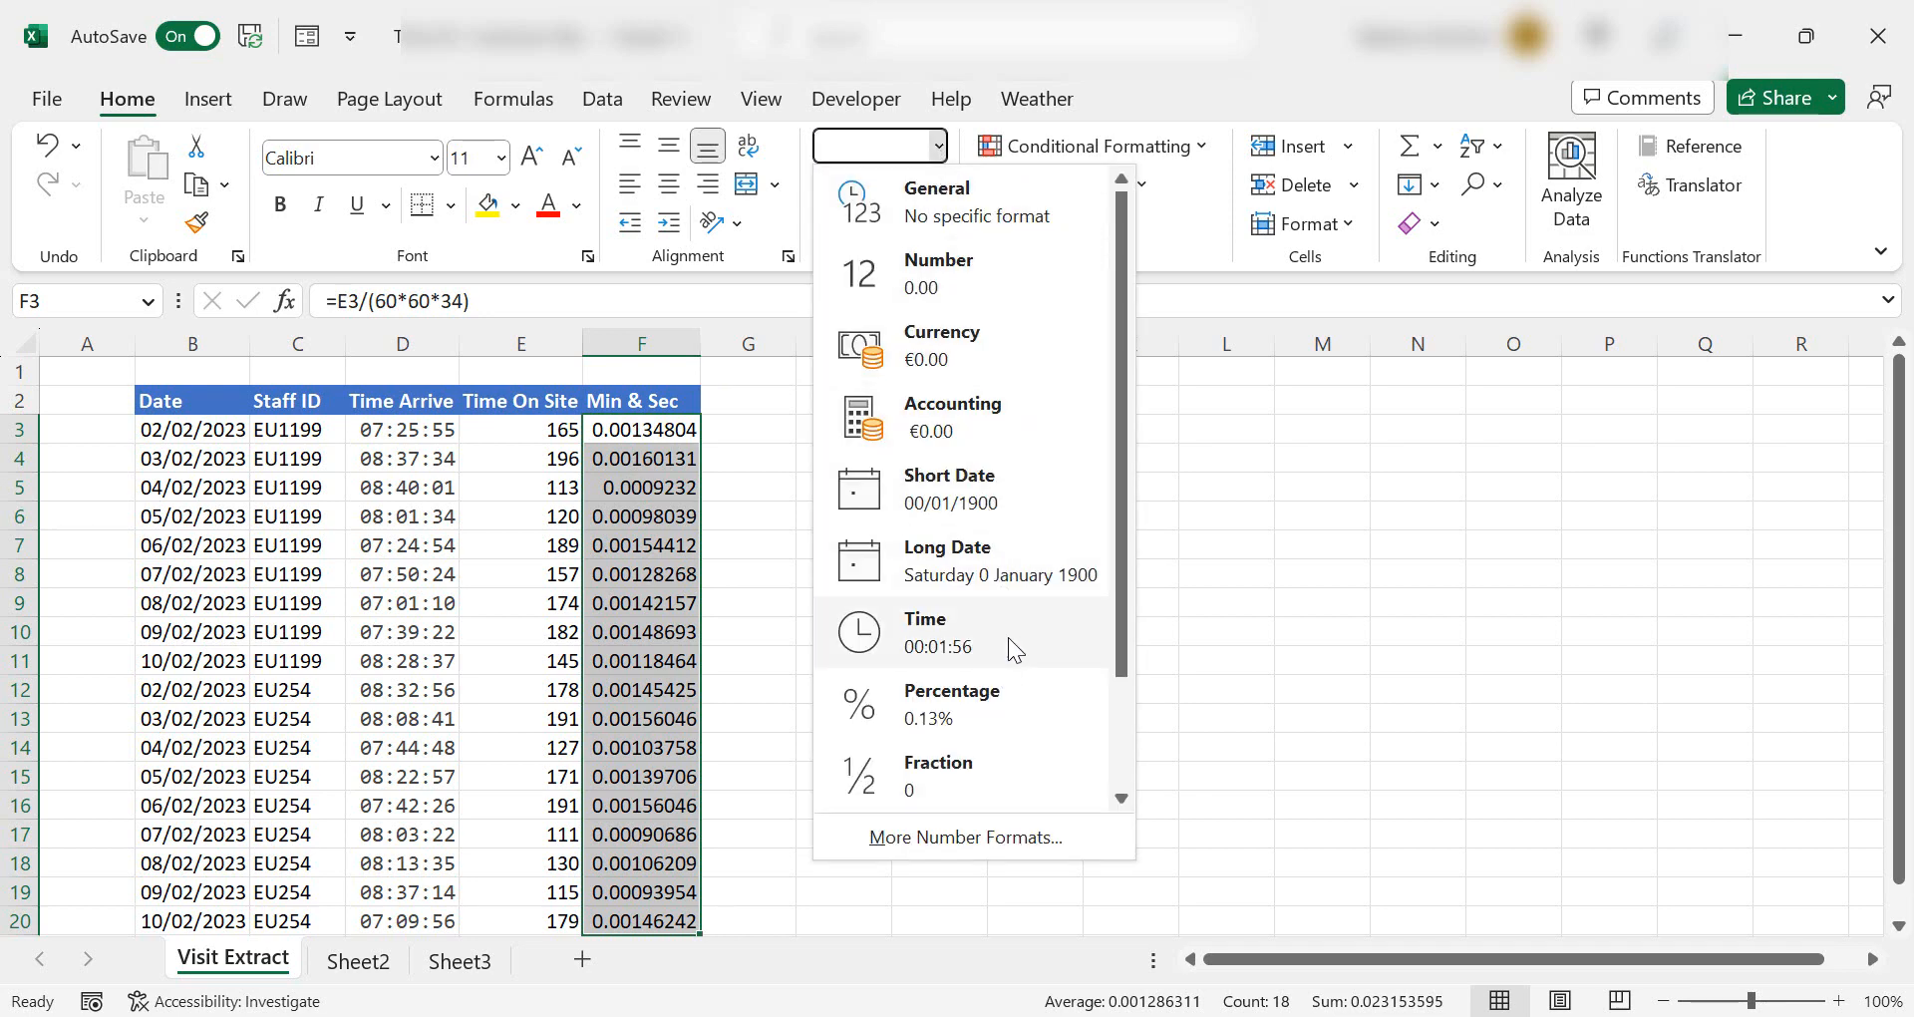
left_click(925, 632)
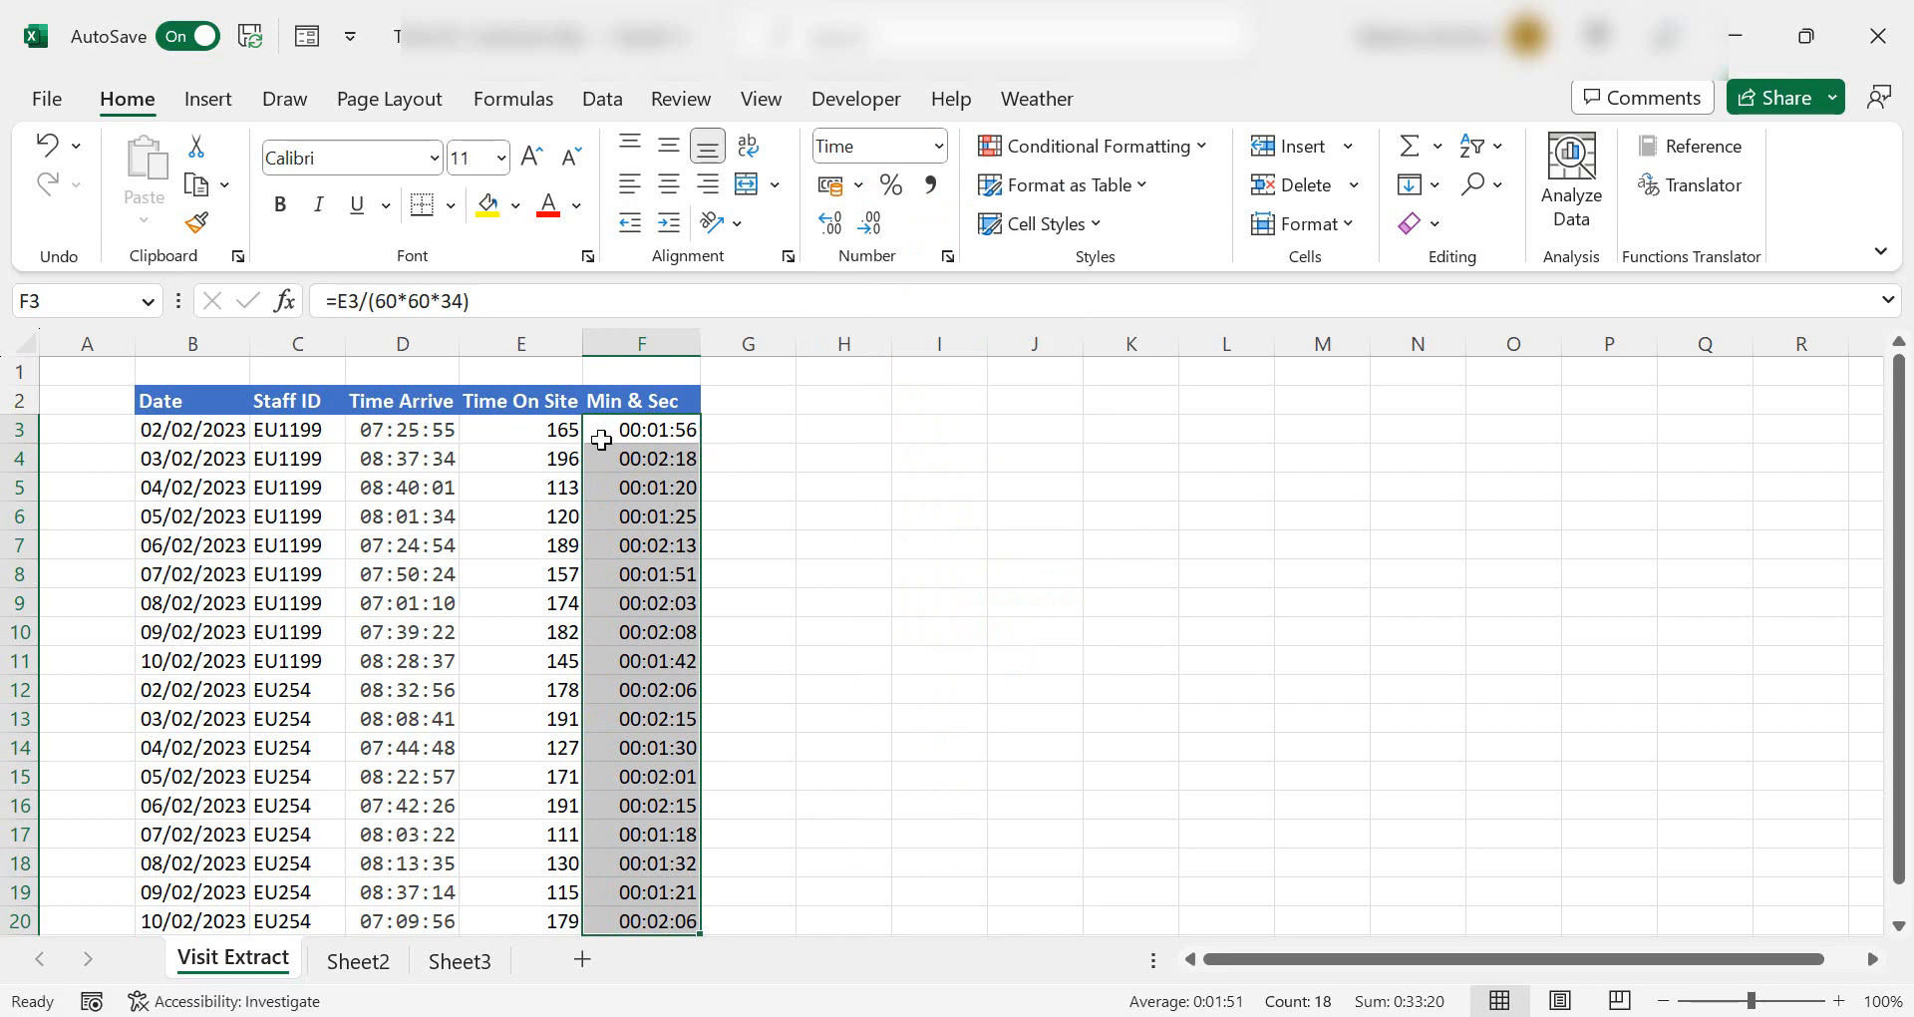
left_click(642, 429)
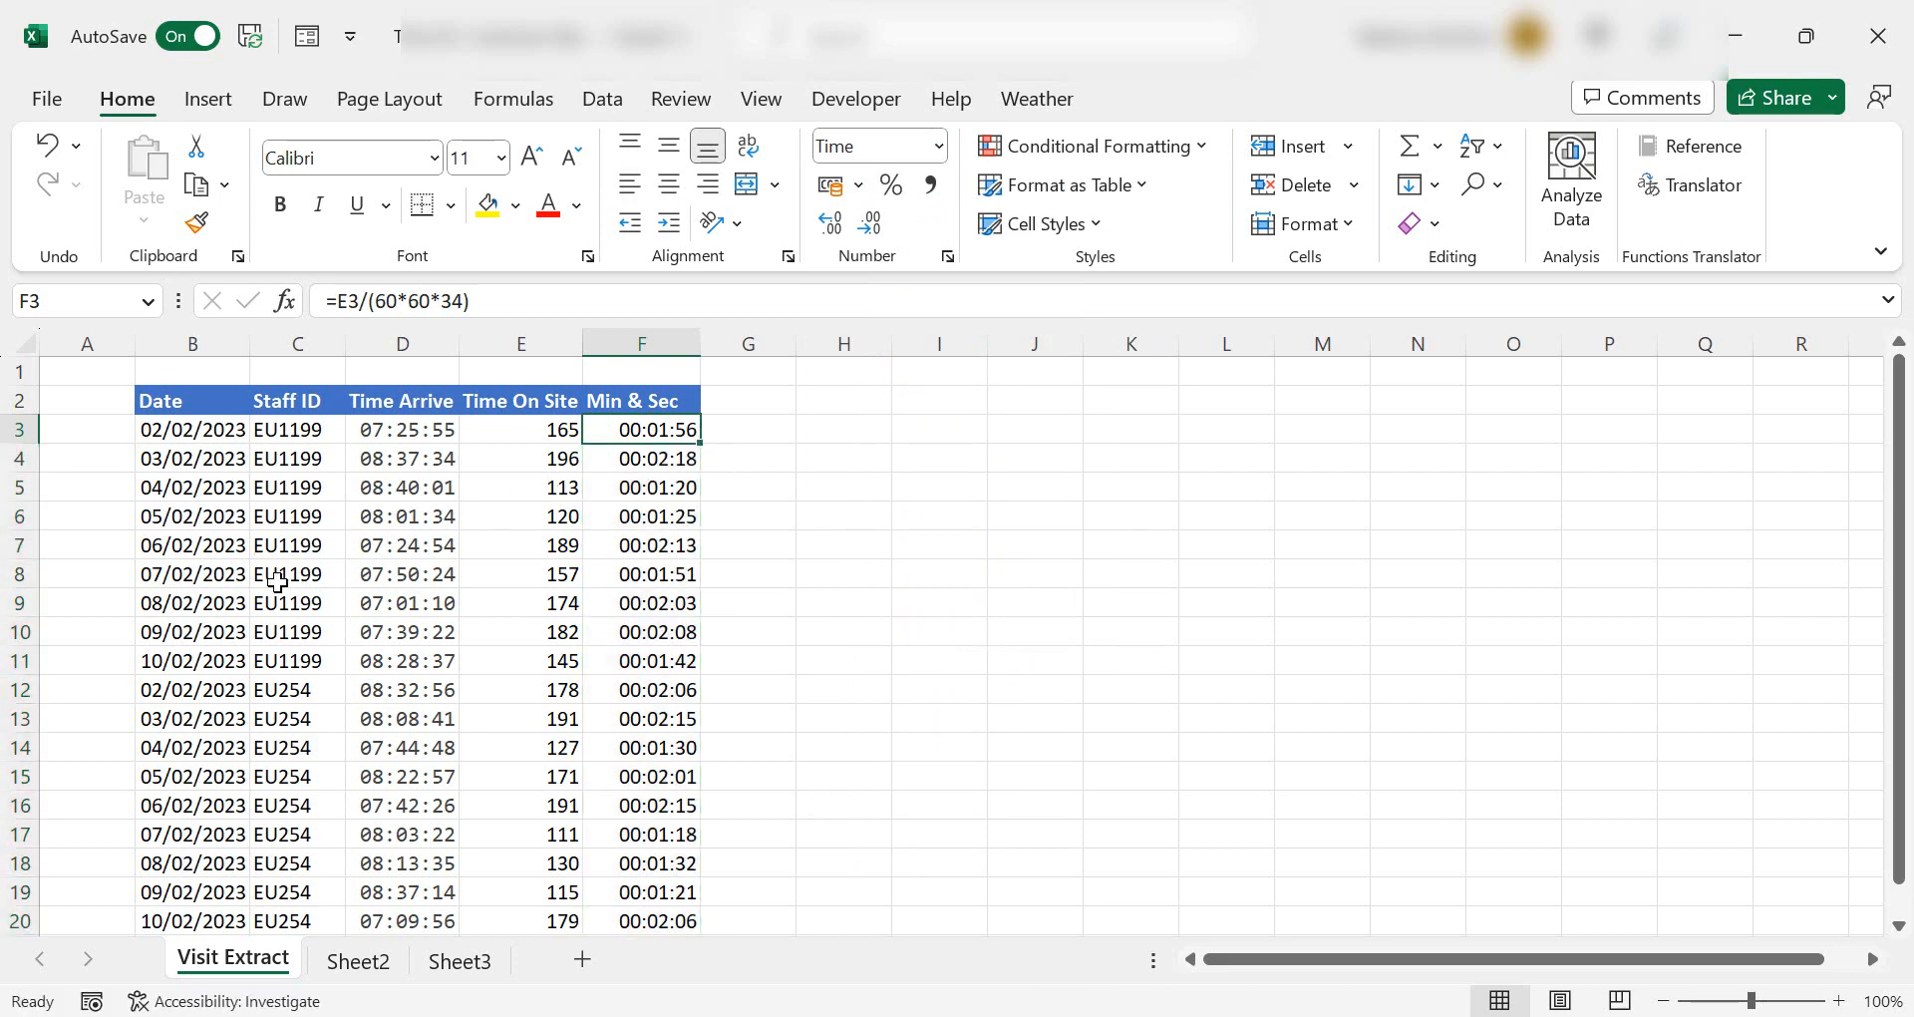
left_click(641, 458)
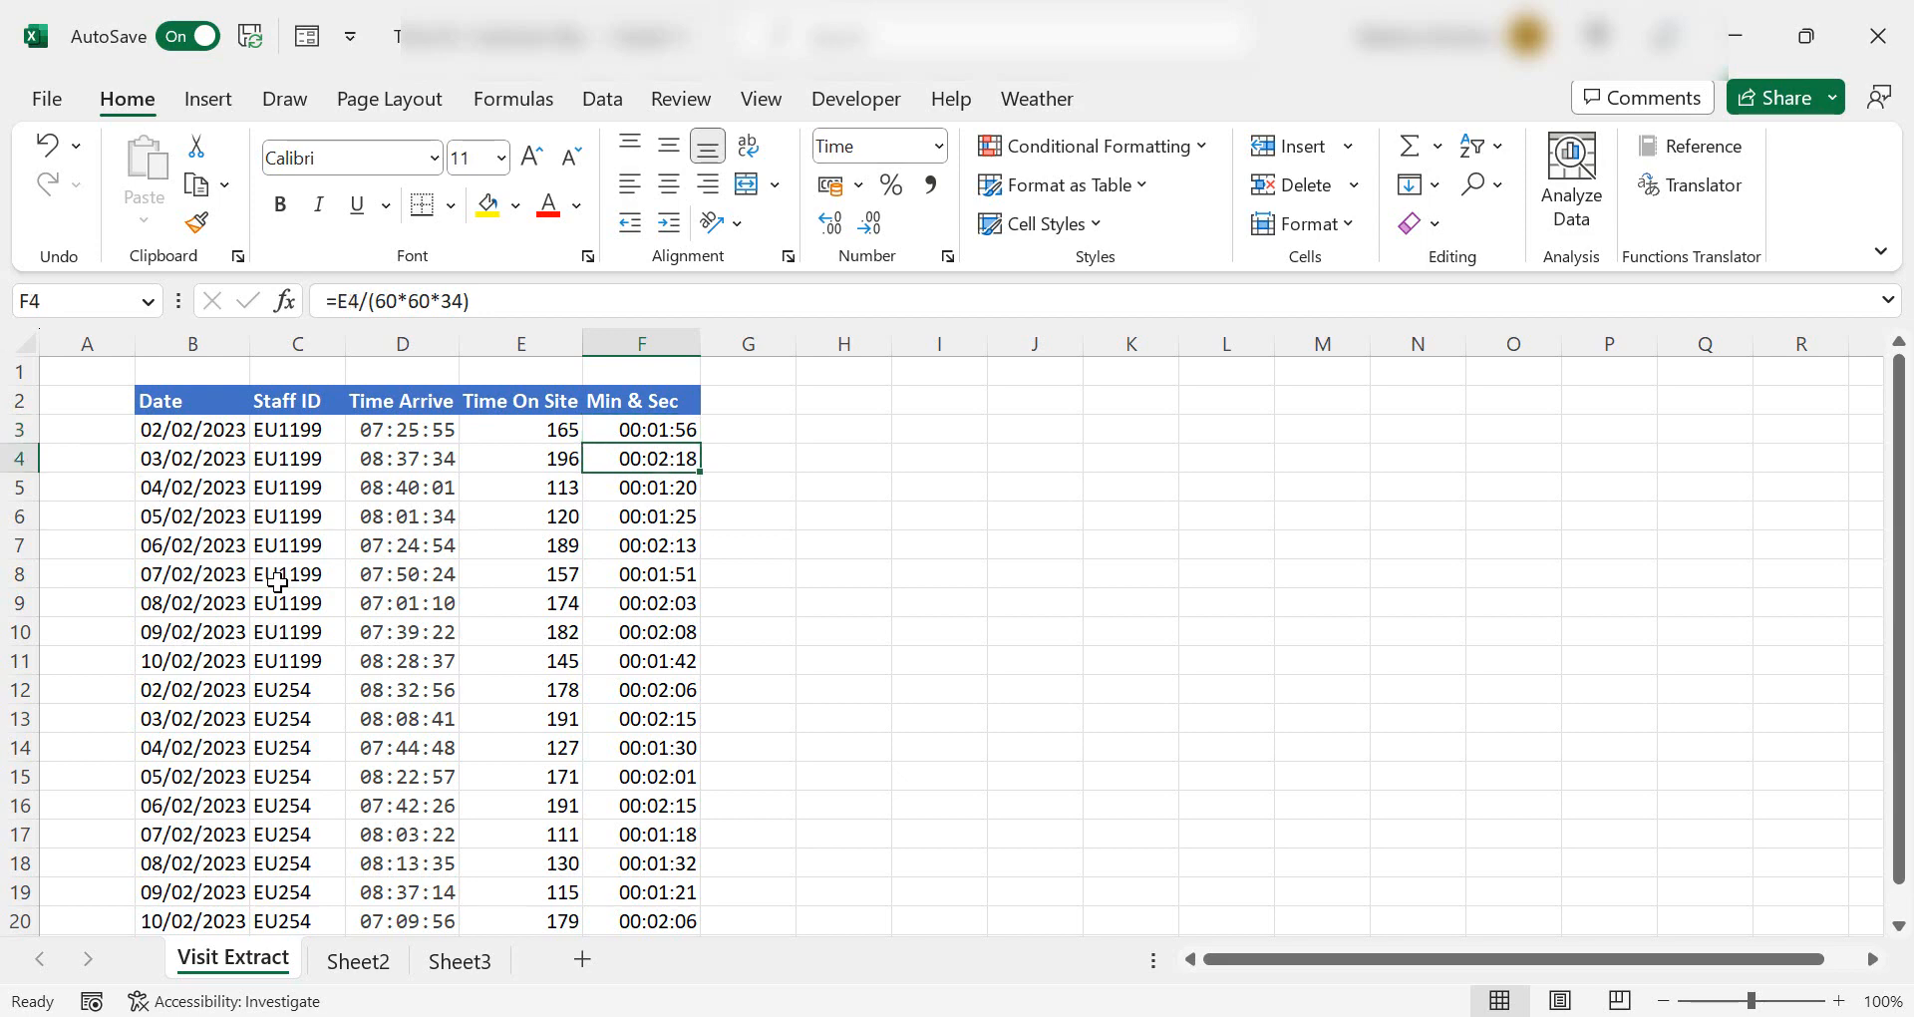
left_click(640, 690)
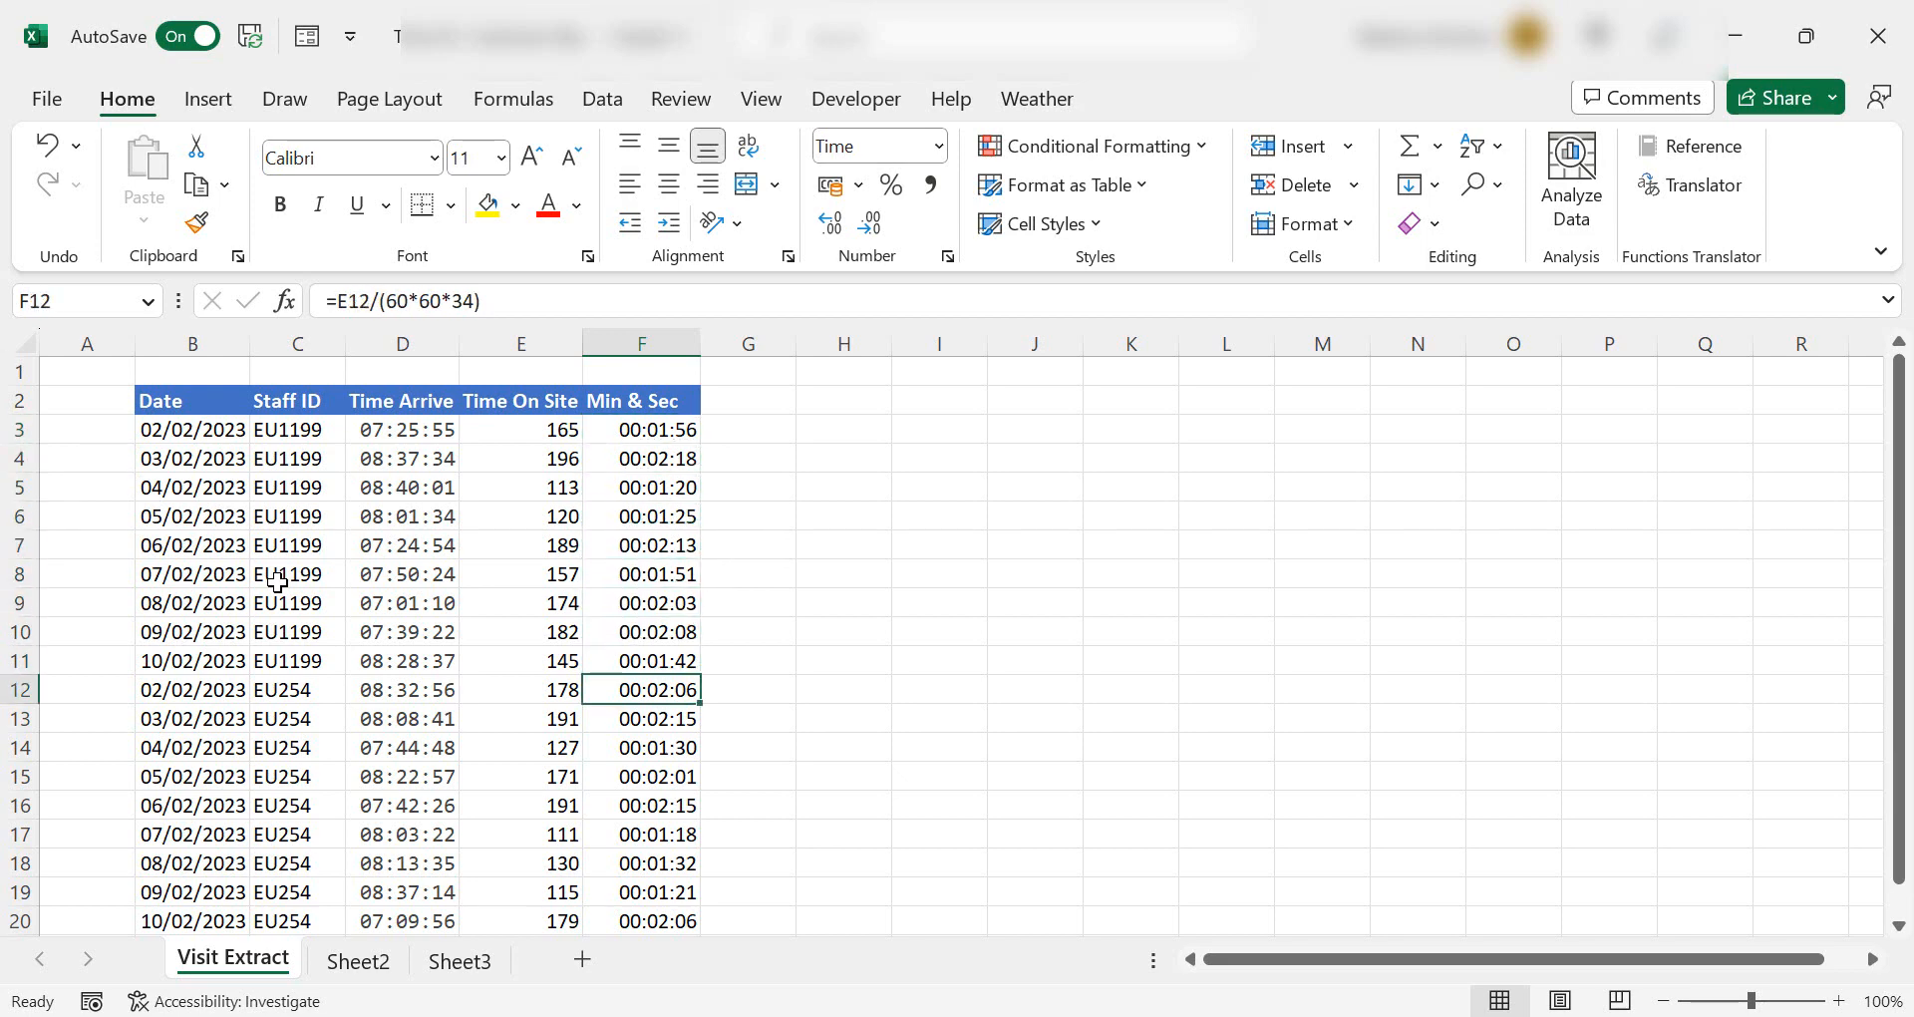
left_click(641, 718)
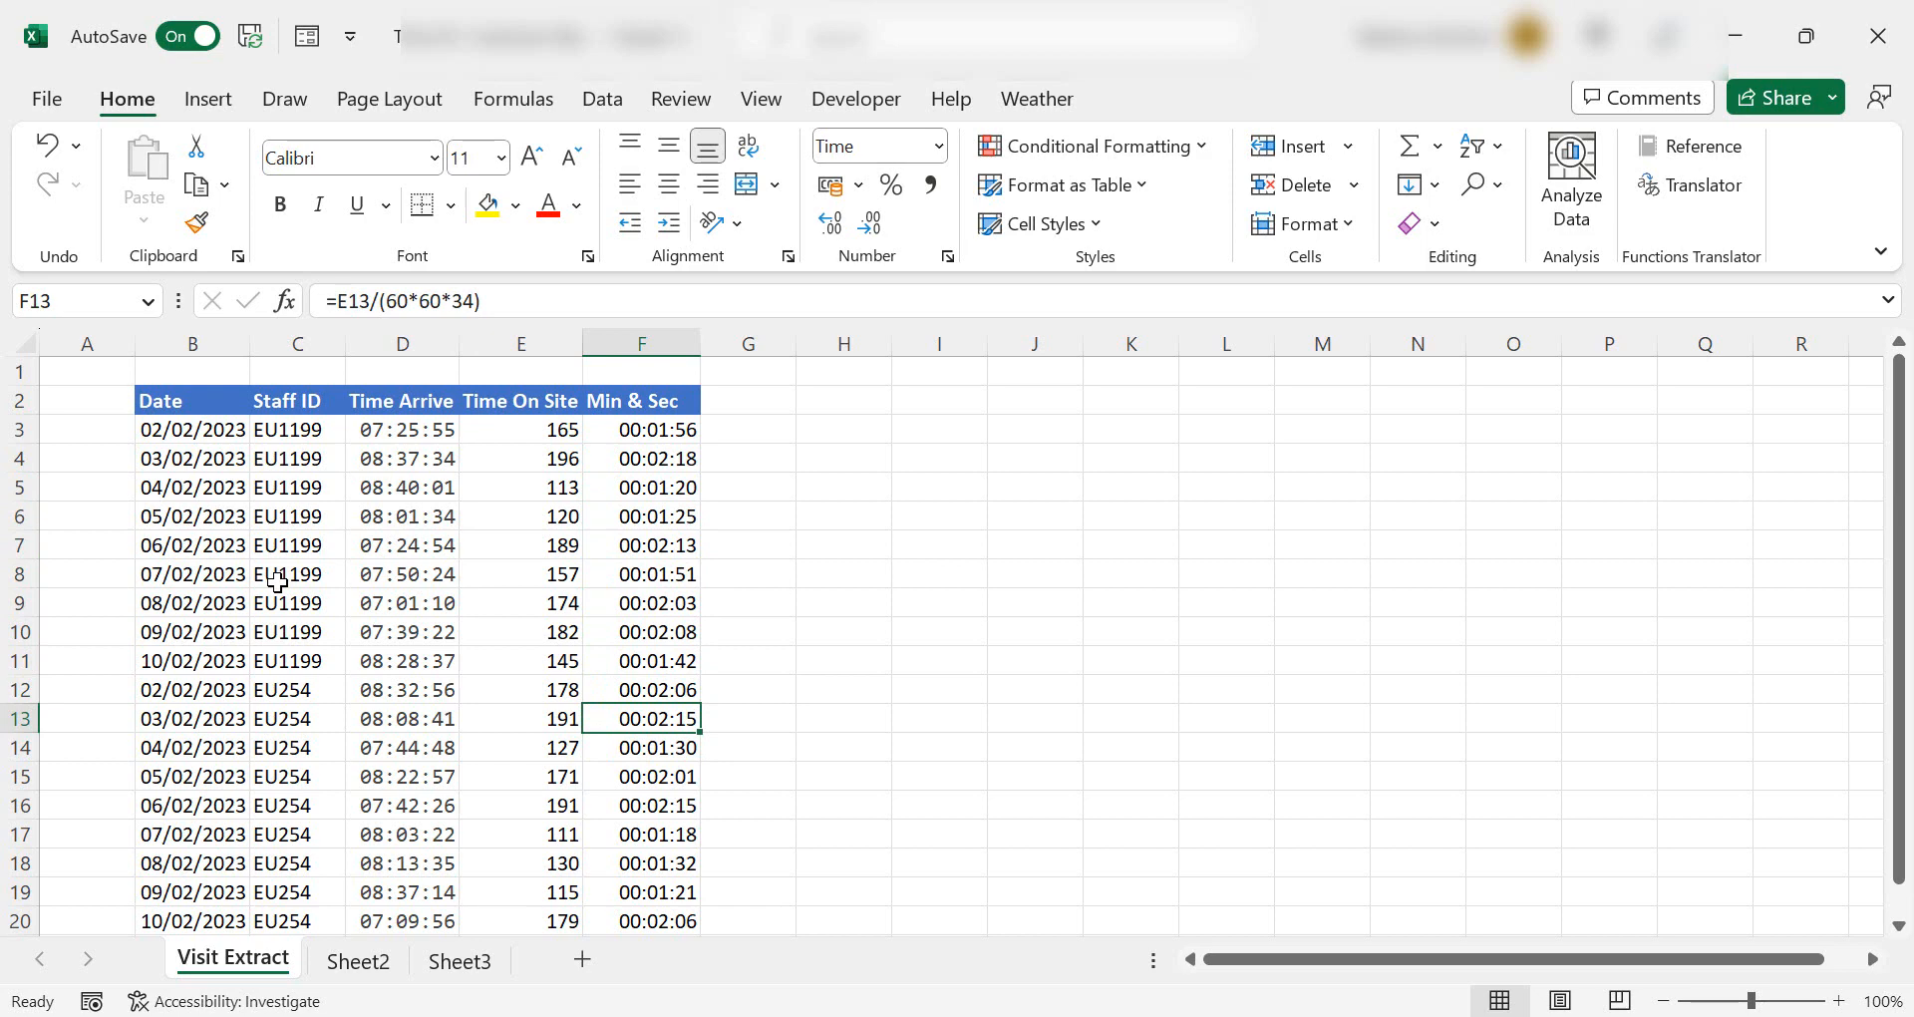